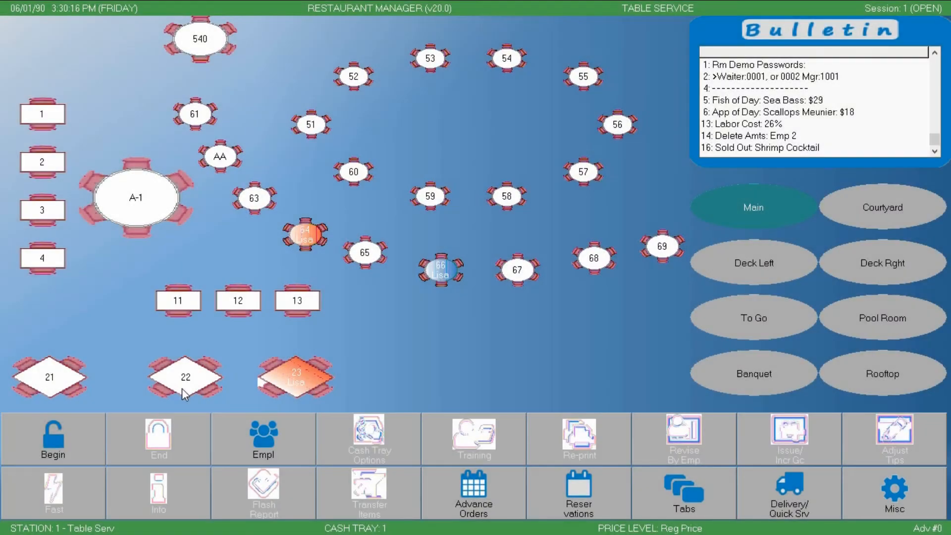
pyautogui.moveTo(322, 458)
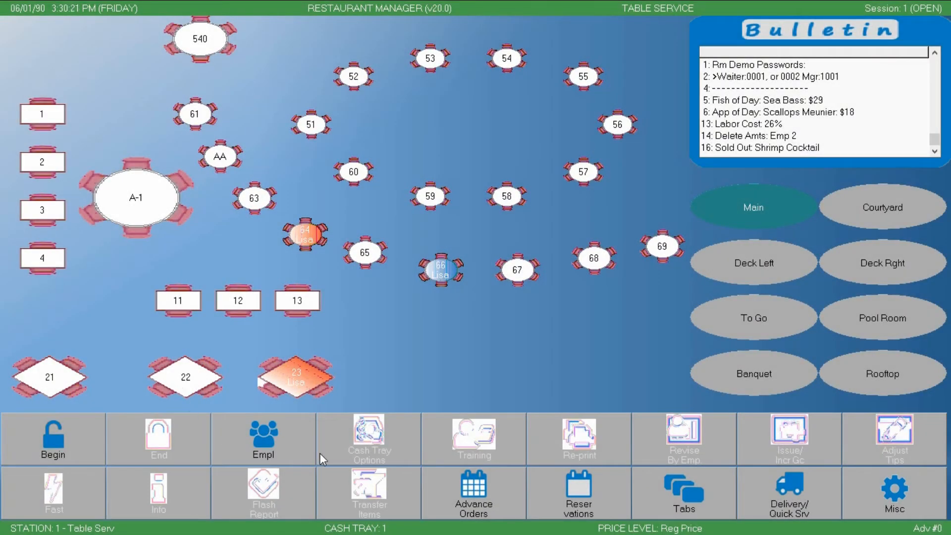
pyautogui.moveTo(503, 474)
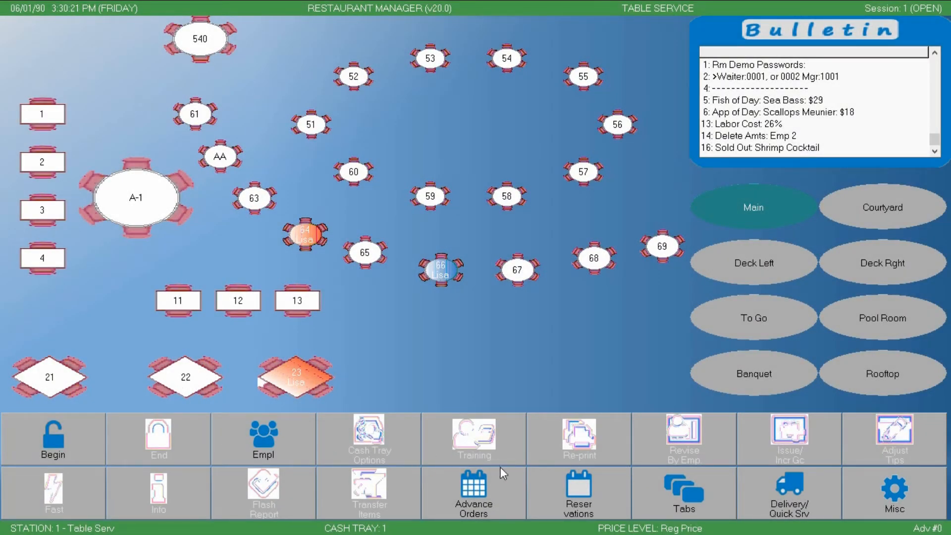
pyautogui.moveTo(298, 480)
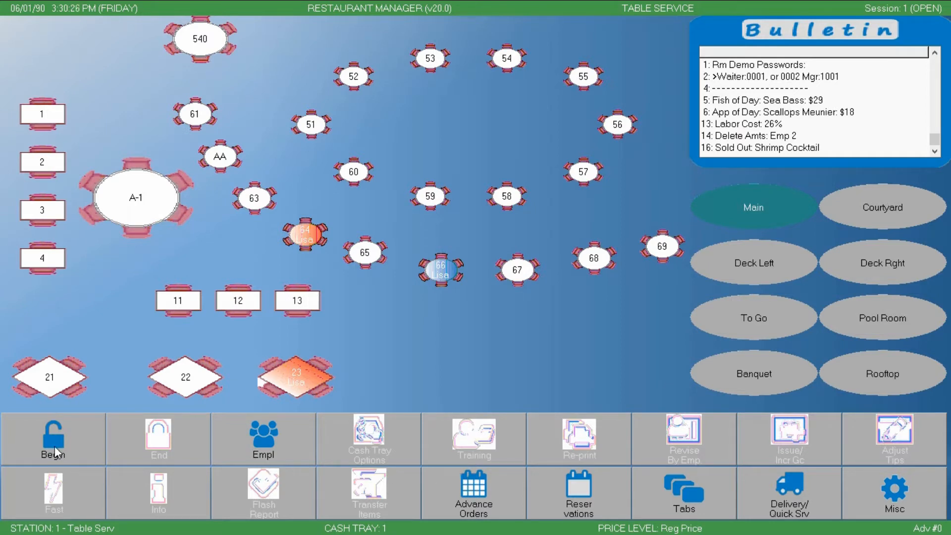
# Begin a new session and confirm it with the password.
pyautogui.click(54, 438)
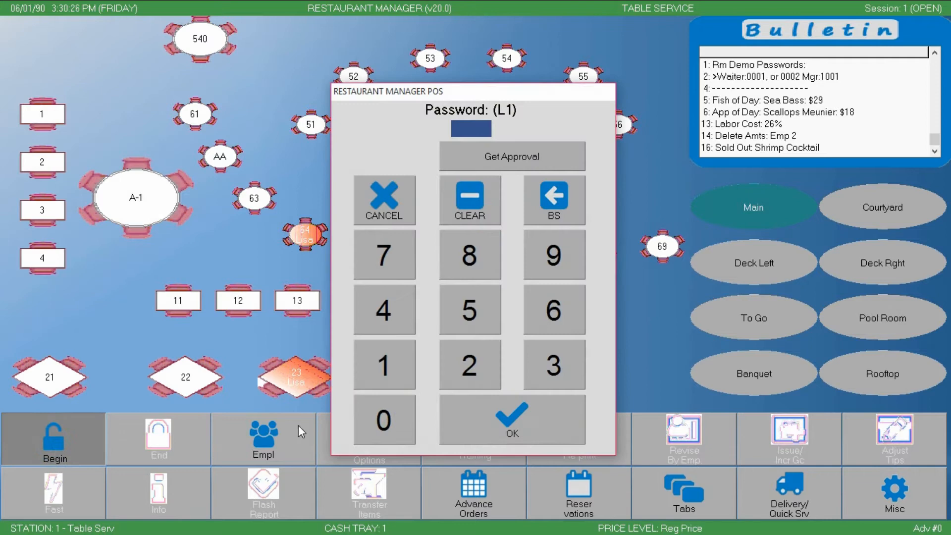
pyautogui.click(511, 421)
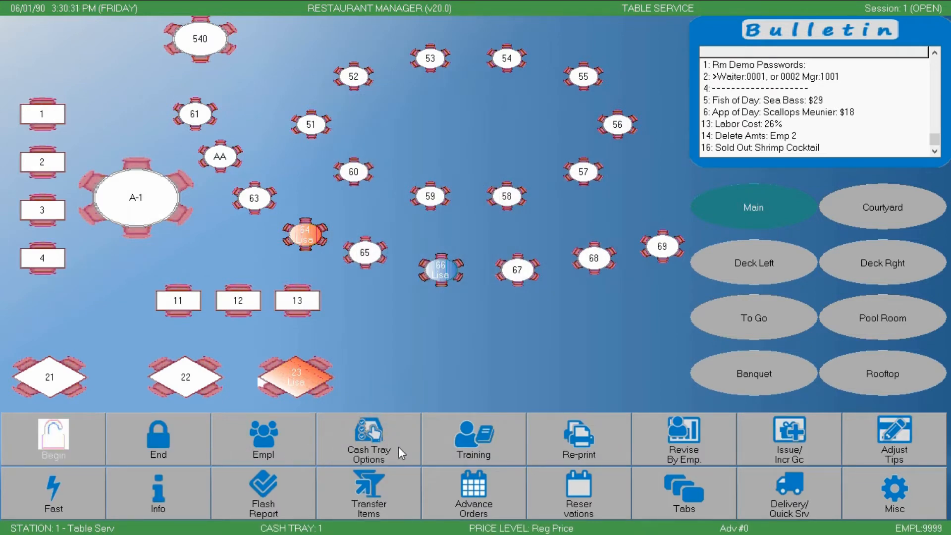
pyautogui.moveTo(376, 466)
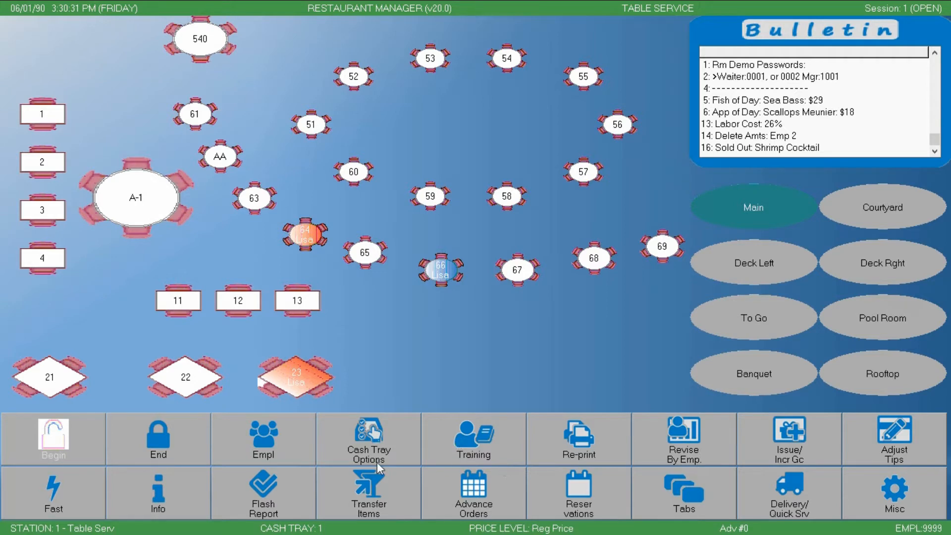
# Clock in employee 4 (Dona) as waitstaff and acknowledge the clocked-in message.
pyautogui.click(262, 437)
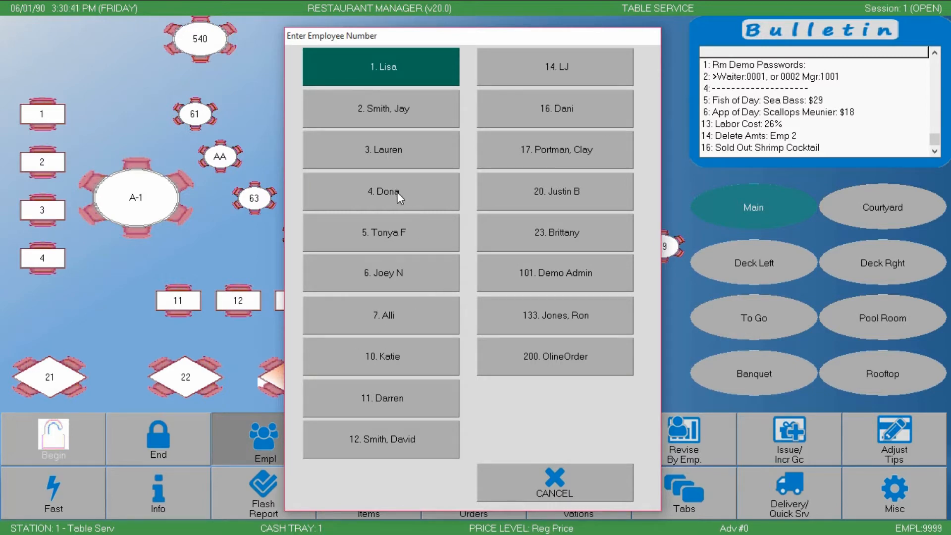
pyautogui.click(382, 191)
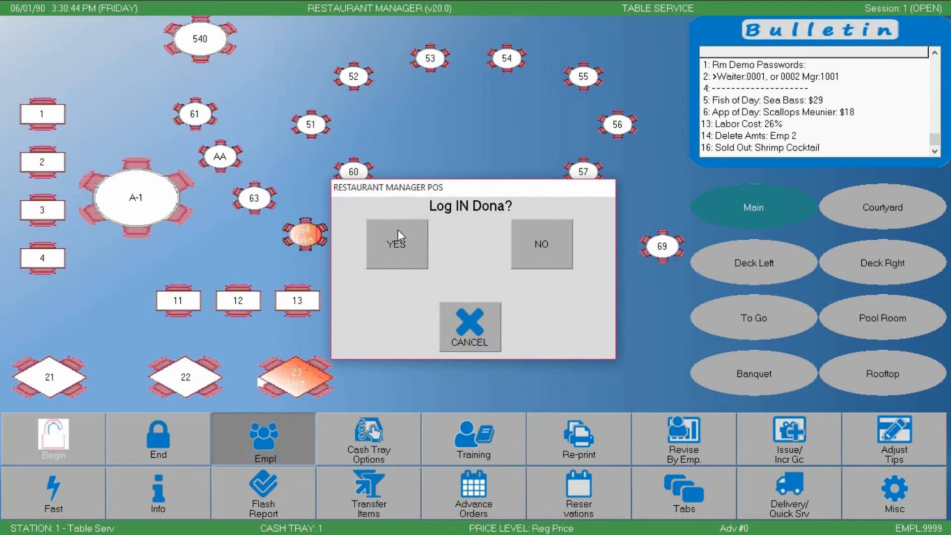
pyautogui.click(396, 244)
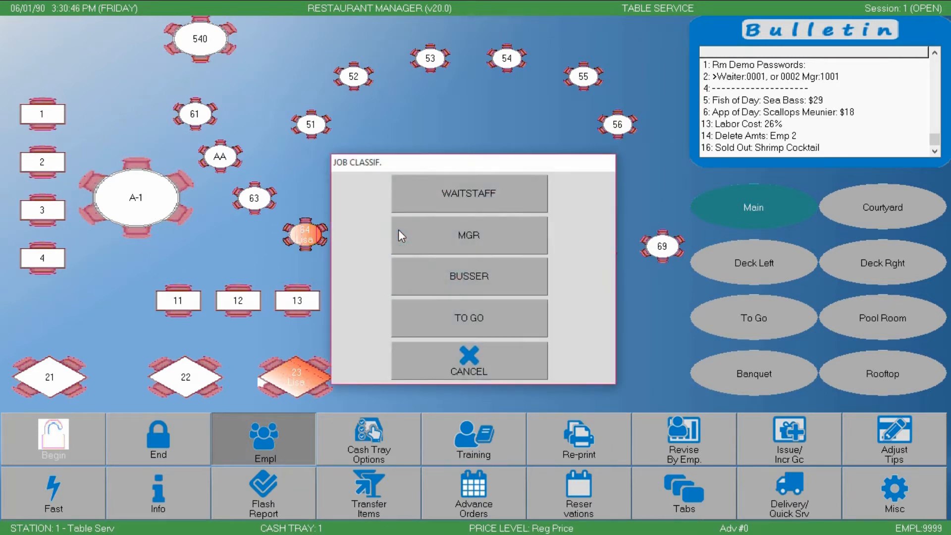
pyautogui.moveTo(446, 215)
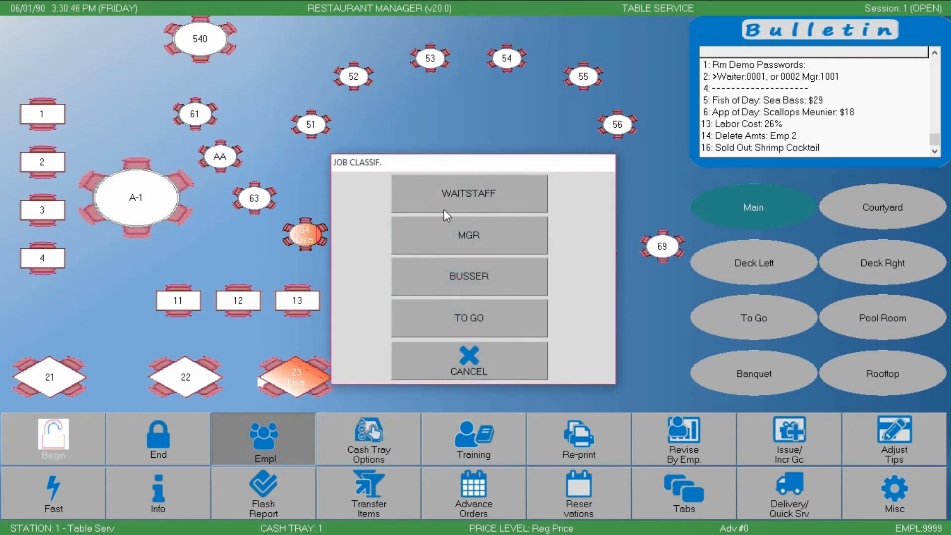
pyautogui.moveTo(526, 201)
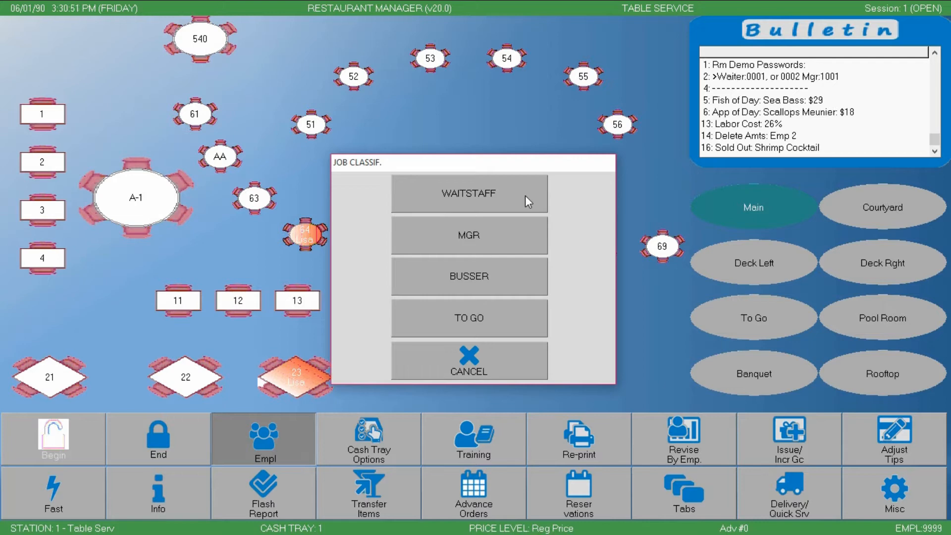
pyautogui.moveTo(492, 199)
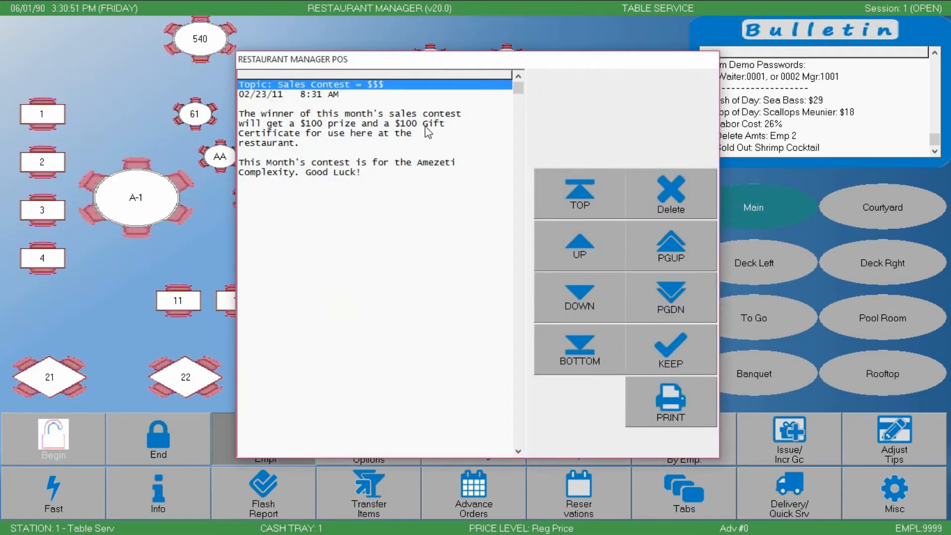
pyautogui.moveTo(412, 221)
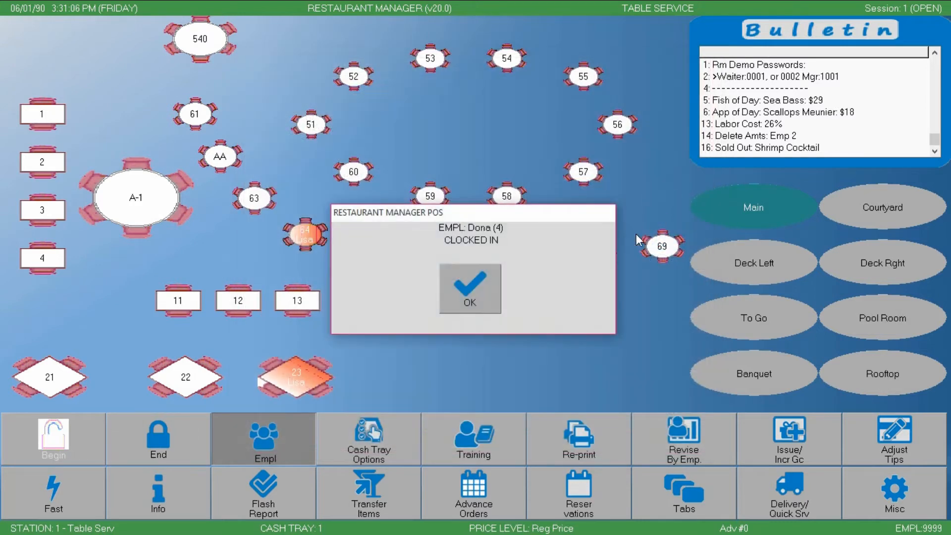
pyautogui.click(468, 290)
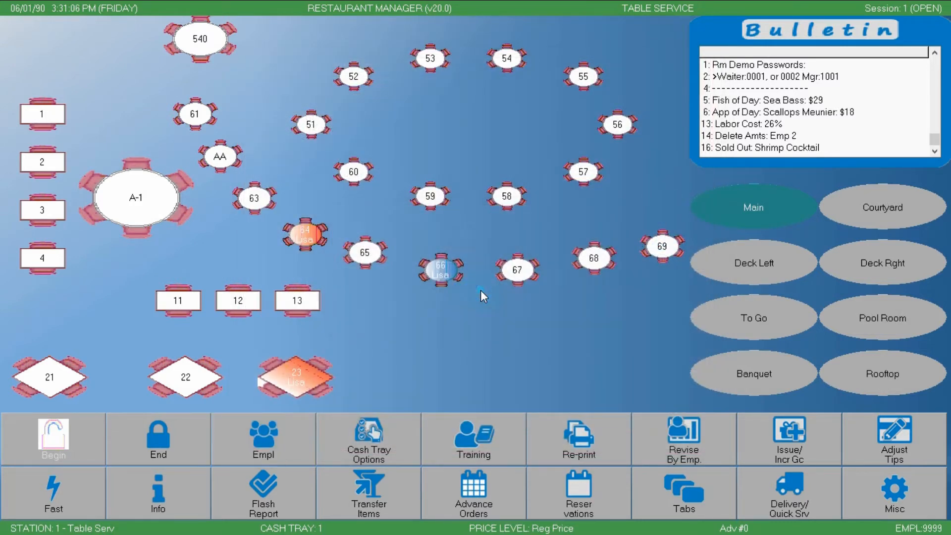
pyautogui.click(263, 439)
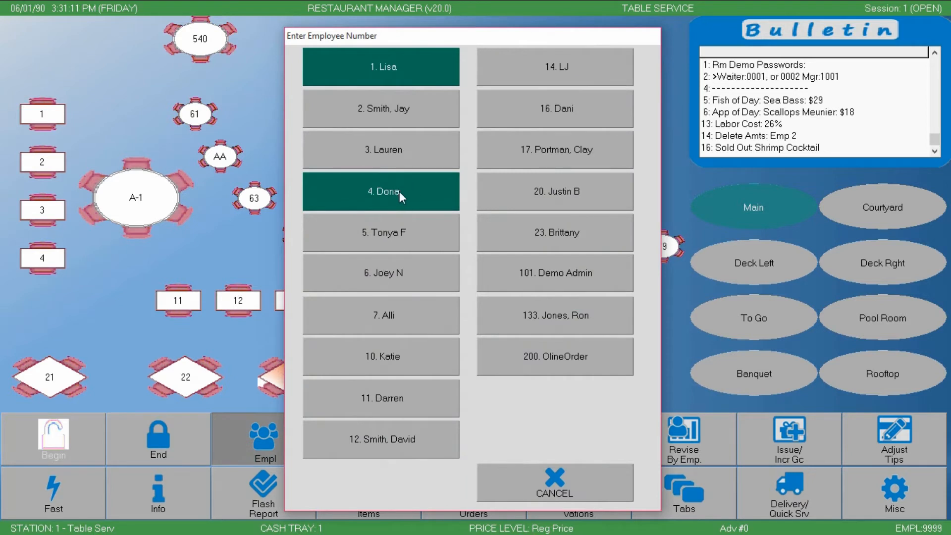
pyautogui.moveTo(515, 278)
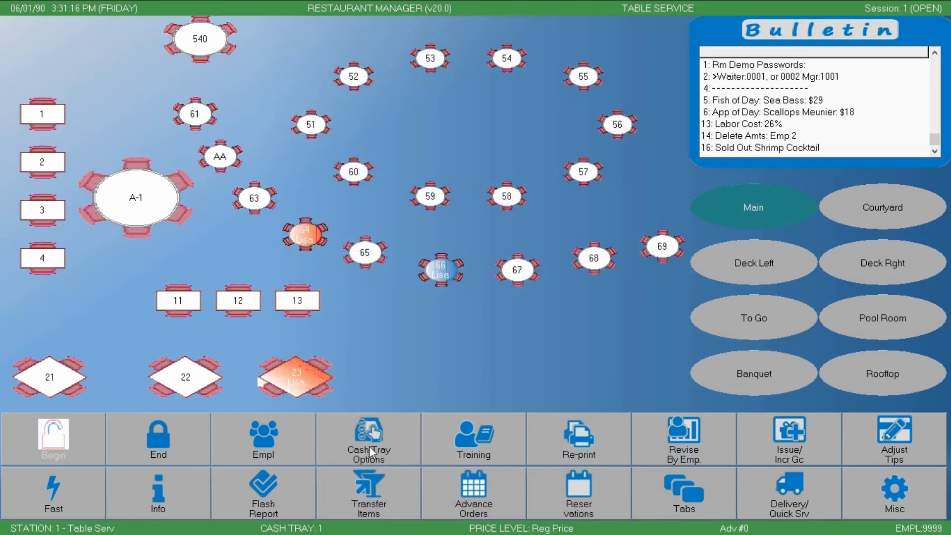
# View all cash trays, showing tray 1 open with no employee assigned.
pyautogui.click(369, 437)
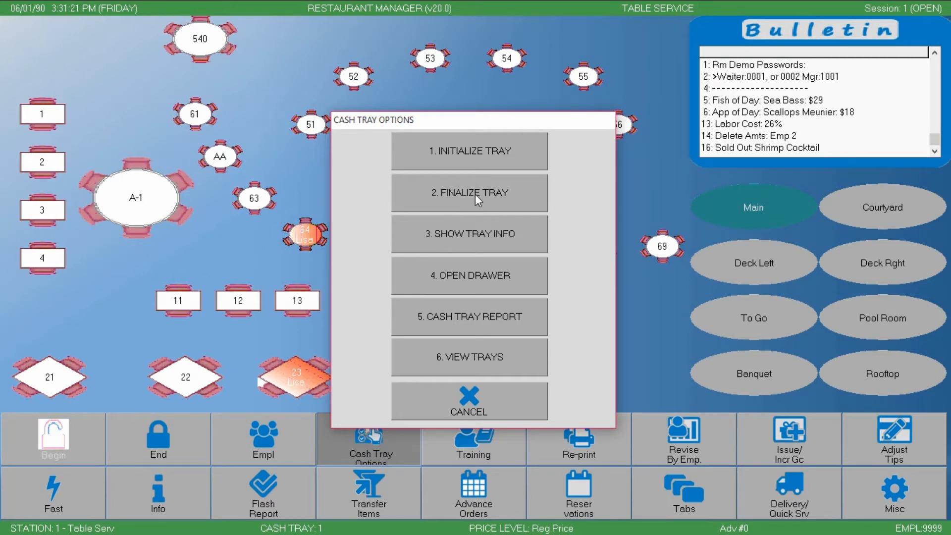
pyautogui.moveTo(467, 365)
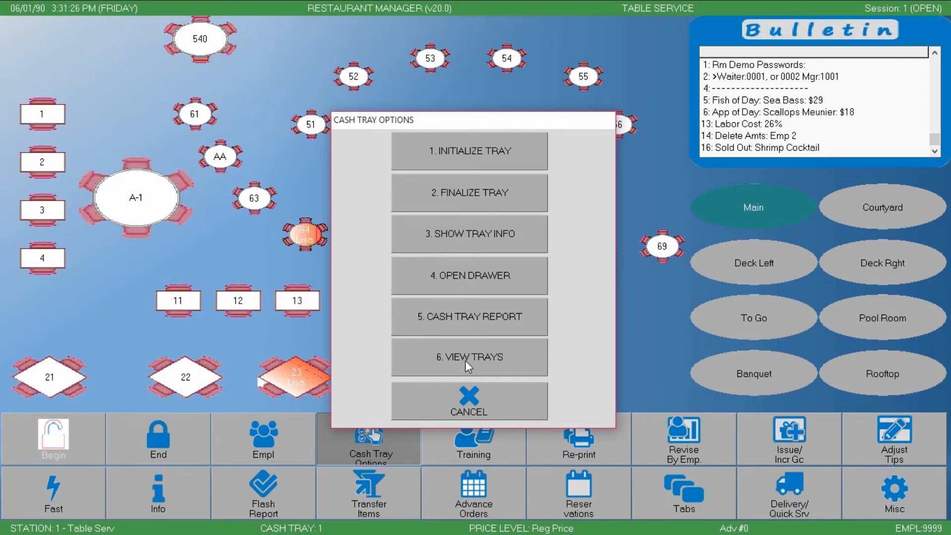
pyautogui.click(469, 356)
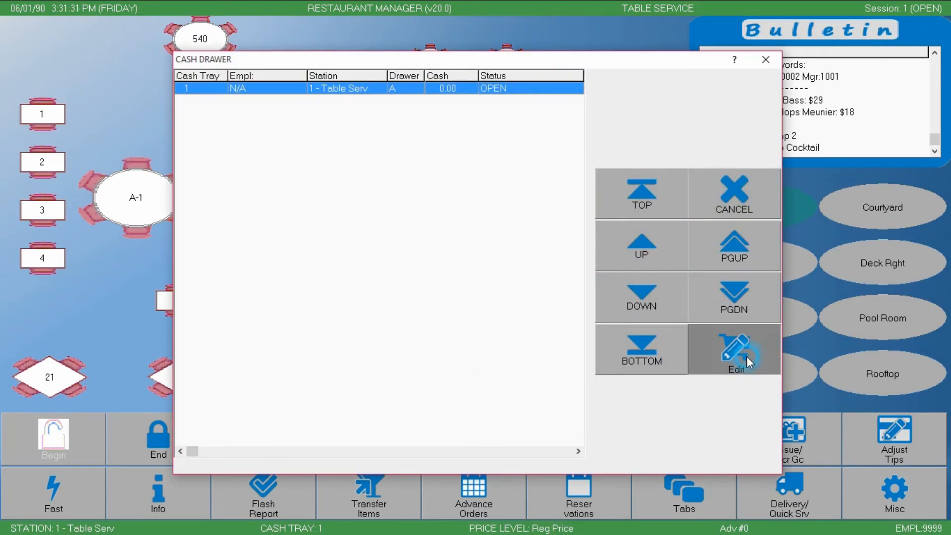
pyautogui.click(733, 350)
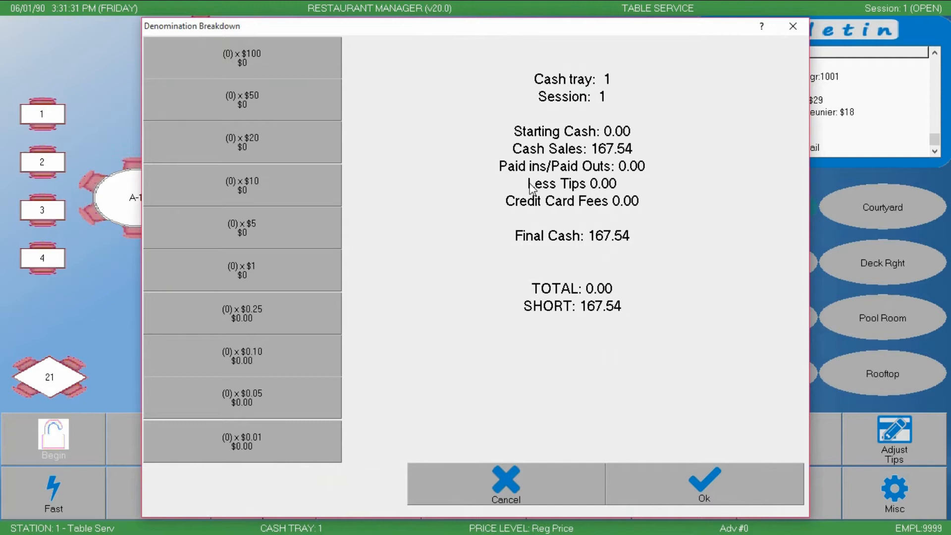
pyautogui.moveTo(601, 196)
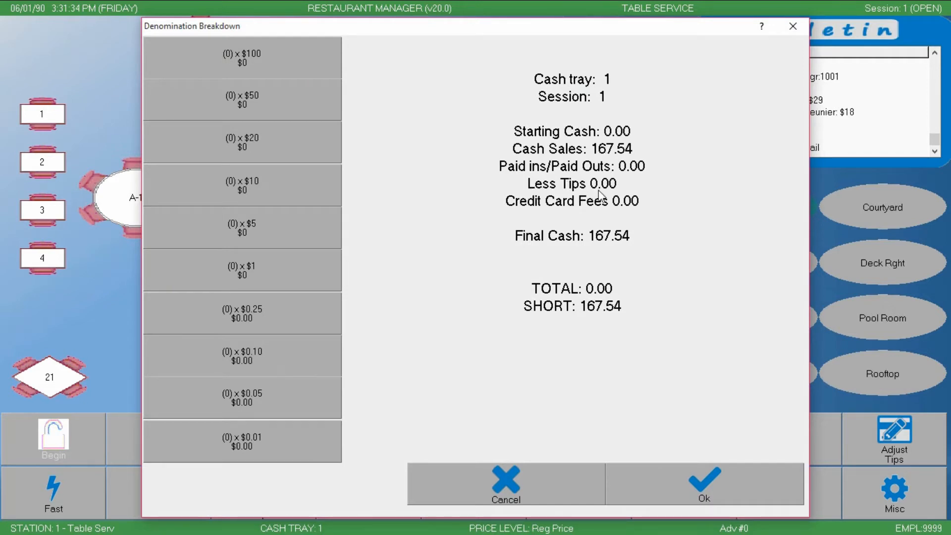
pyautogui.moveTo(609, 239)
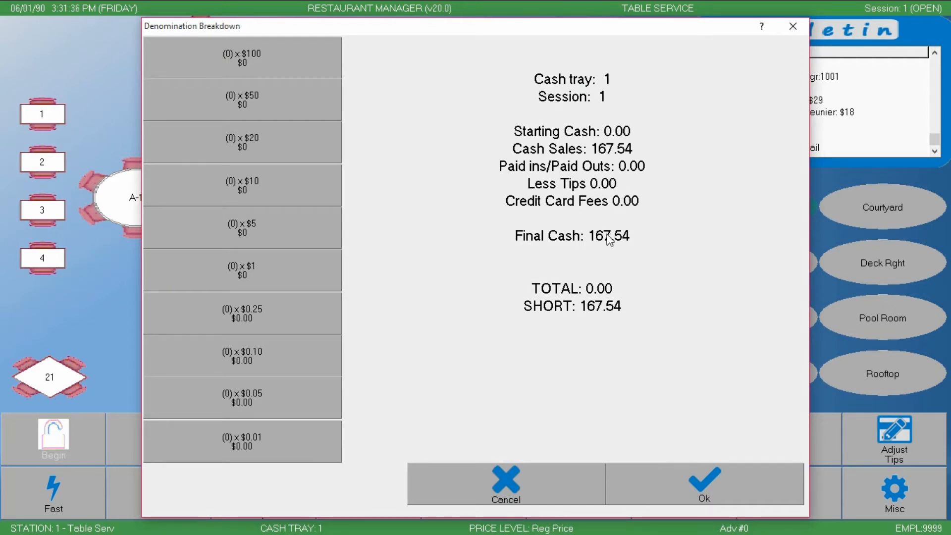
pyautogui.moveTo(633, 241)
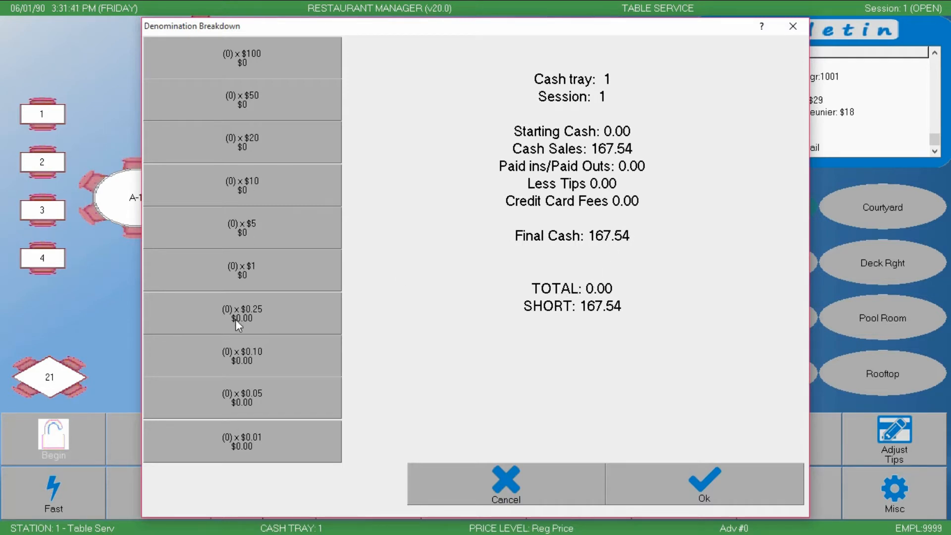
pyautogui.moveTo(260, 381)
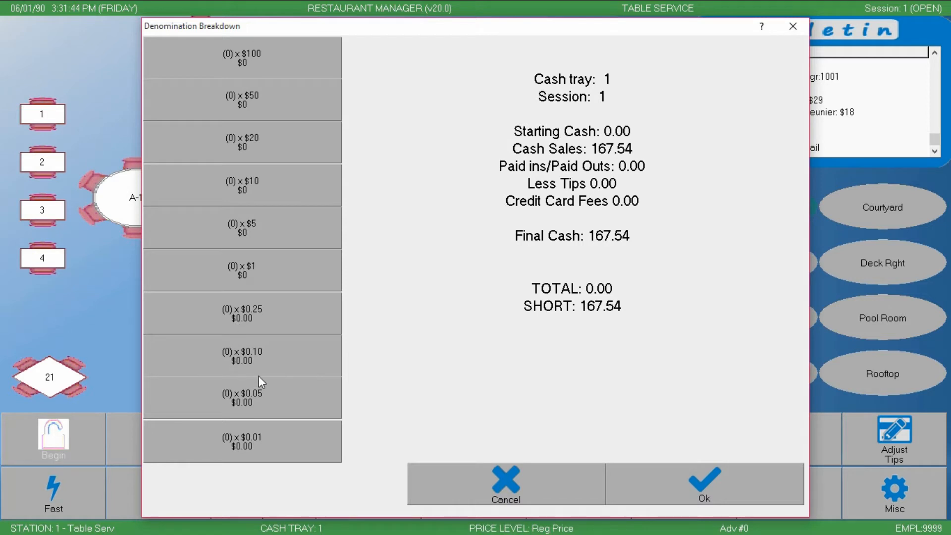
pyautogui.moveTo(688, 495)
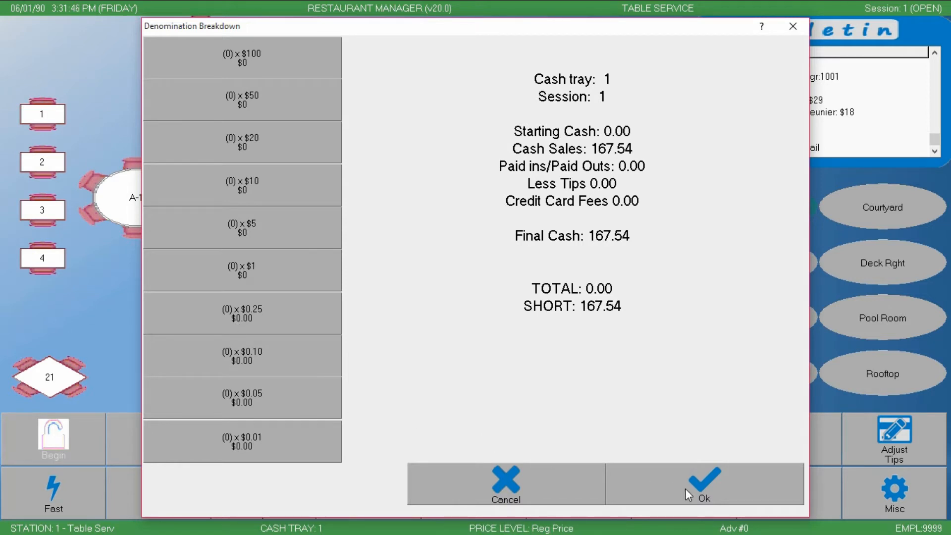
pyautogui.moveTo(562, 349)
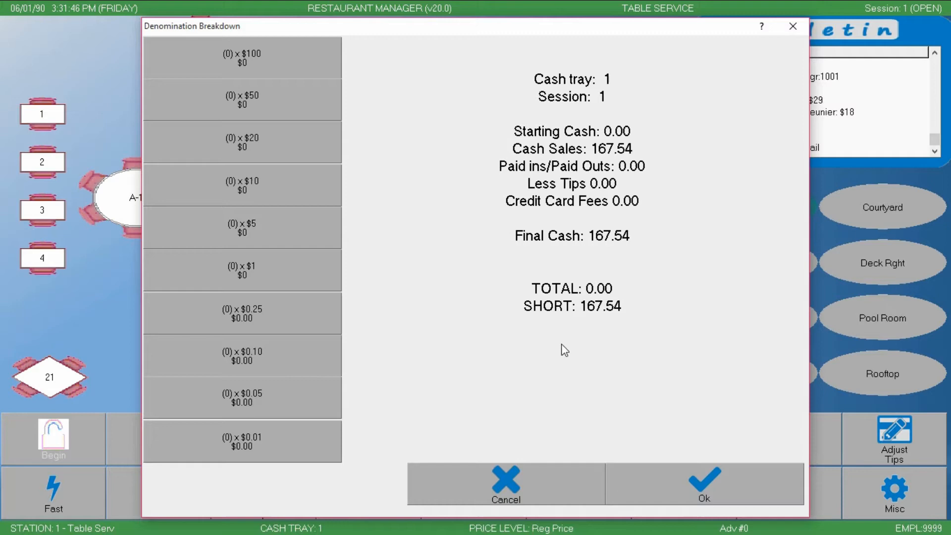
pyautogui.click(703, 484)
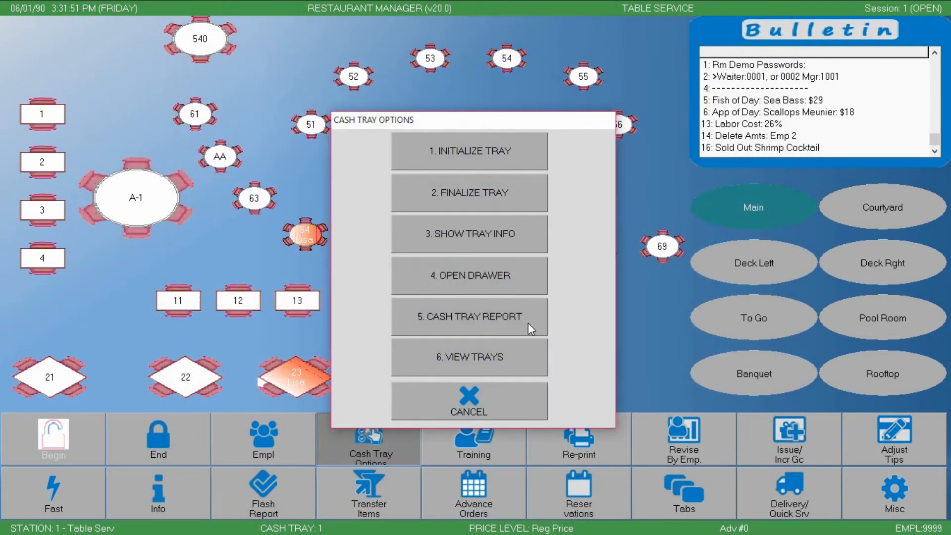
pyautogui.click(468, 401)
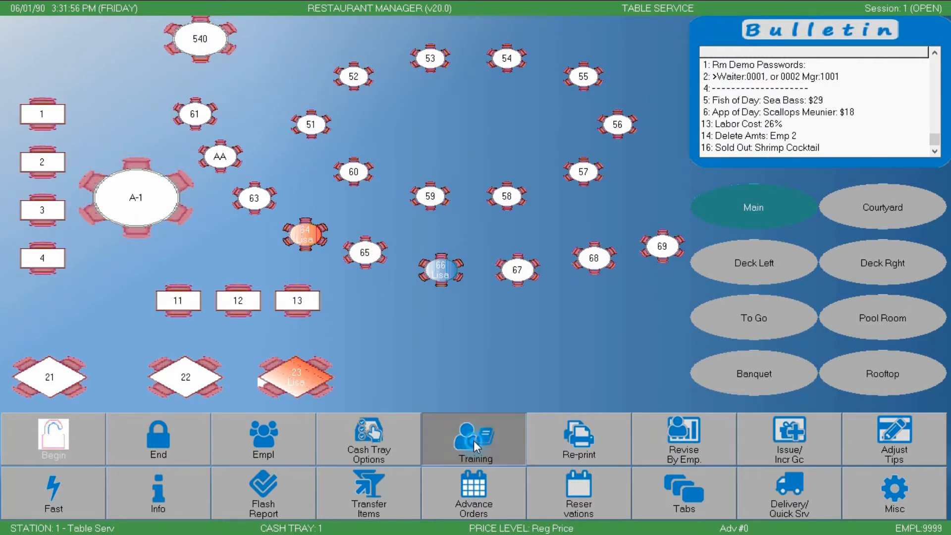
# Put the terminal into Training Mode and acknowledge the notice.
pyautogui.click(473, 438)
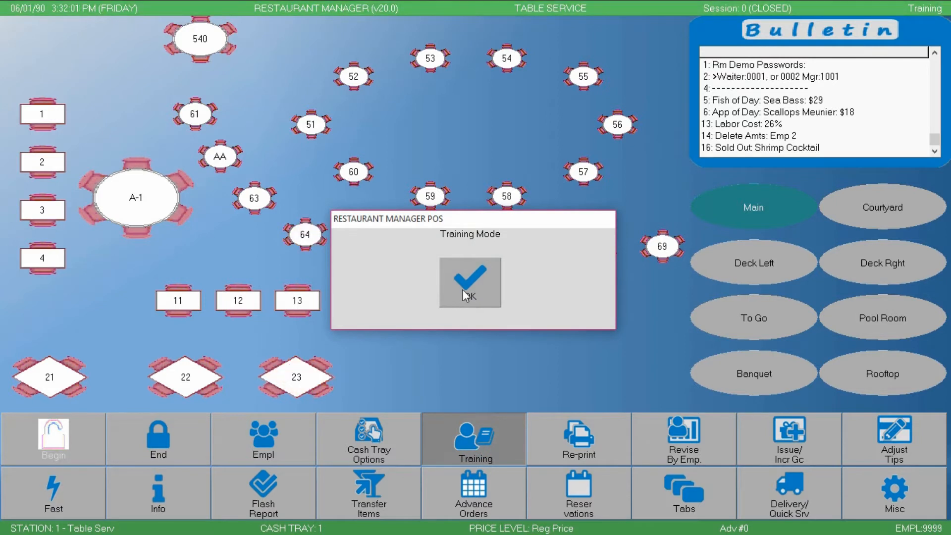
pyautogui.click(469, 282)
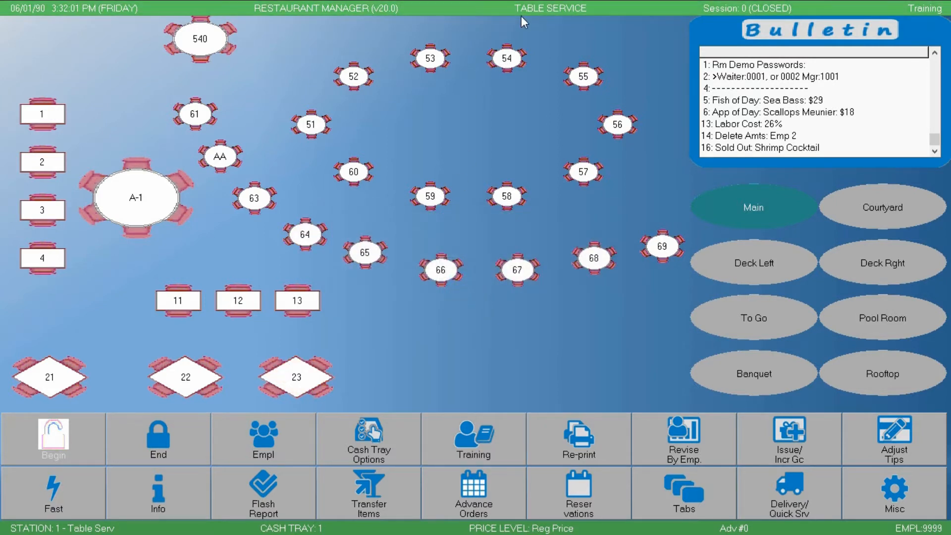
pyautogui.moveTo(394, 232)
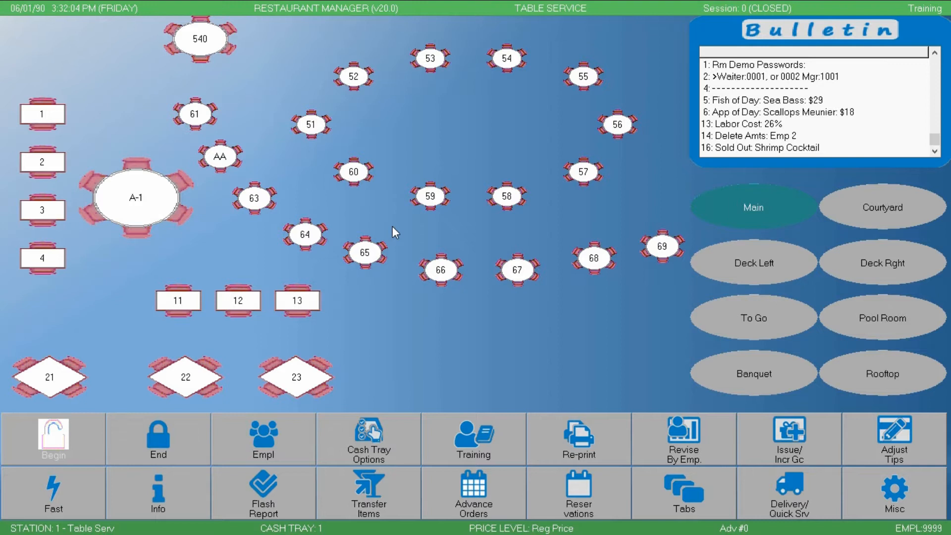
pyautogui.moveTo(417, 369)
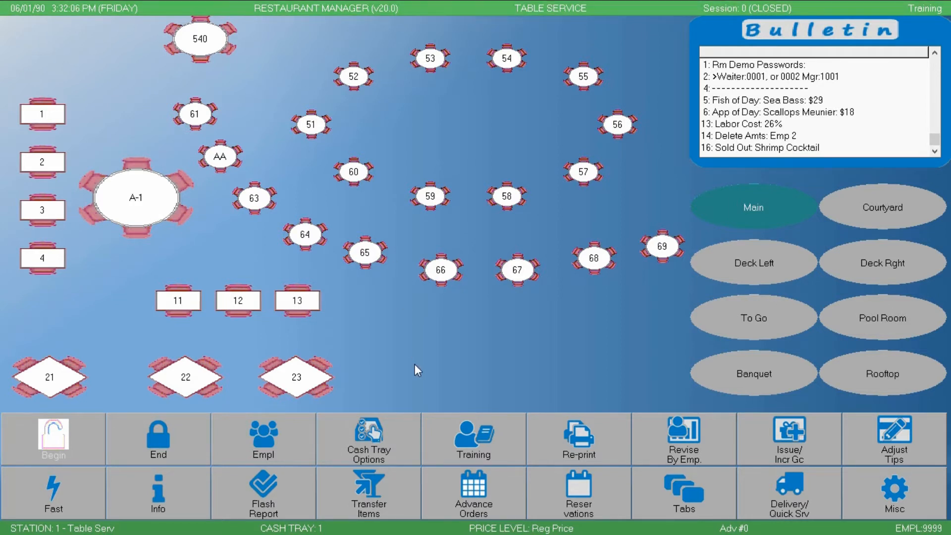
pyautogui.moveTo(476, 374)
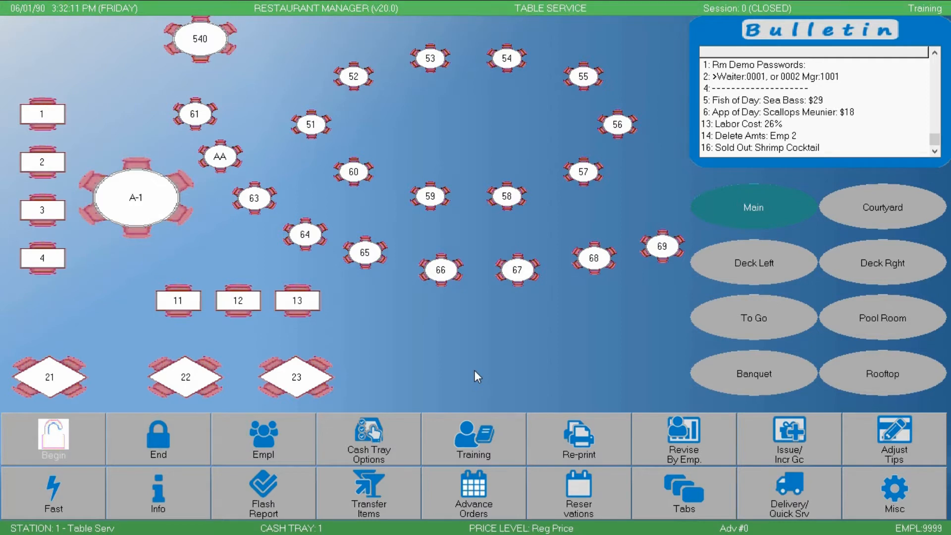
pyautogui.moveTo(563, 433)
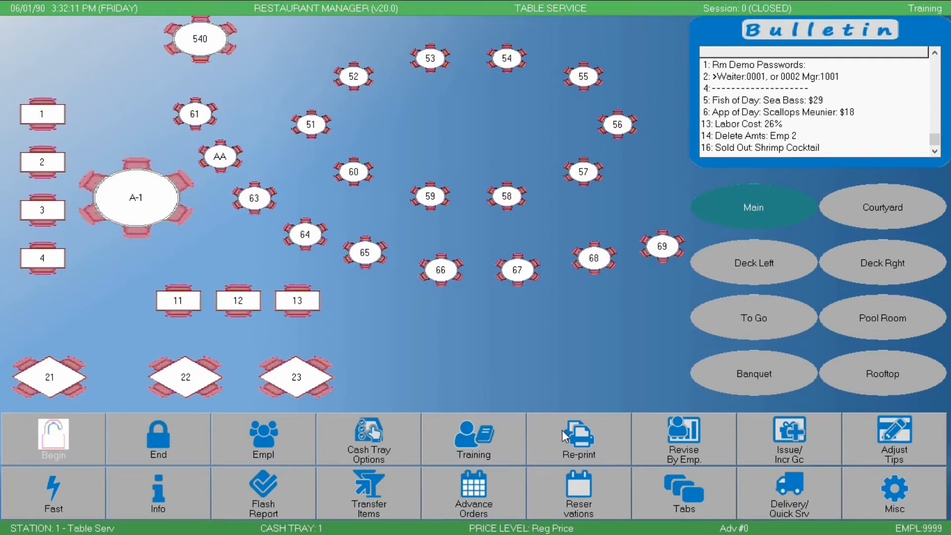
# Return the terminal to Live Mode and exit back to the Main table layout.
pyautogui.click(473, 438)
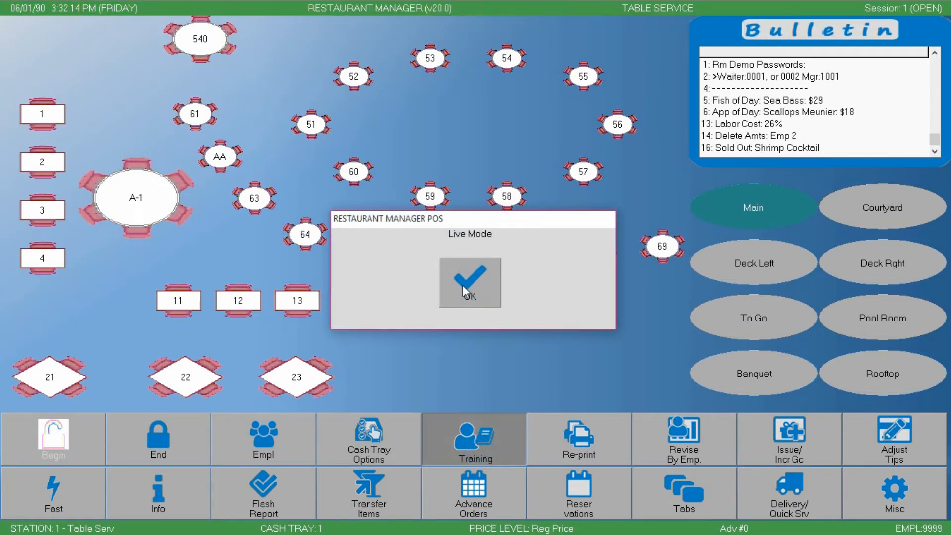
pyautogui.click(468, 282)
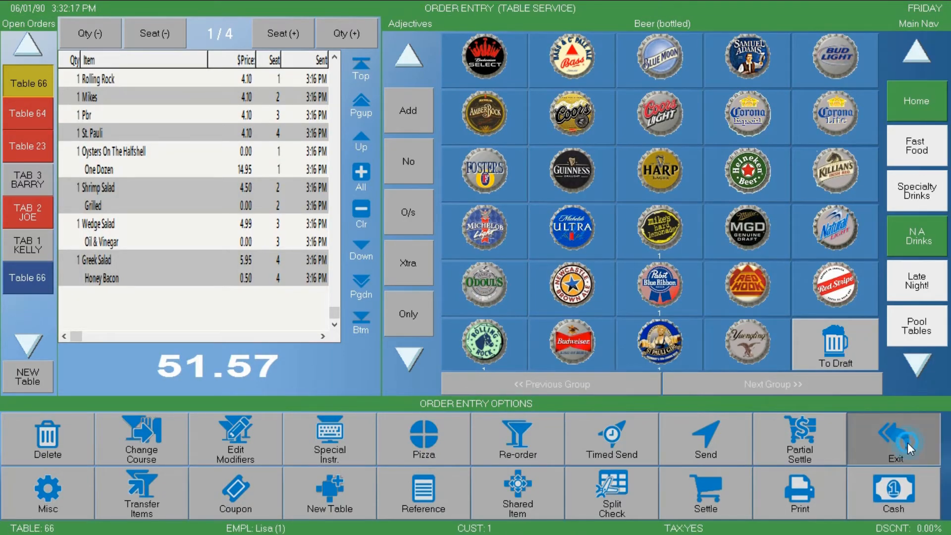
pyautogui.click(893, 438)
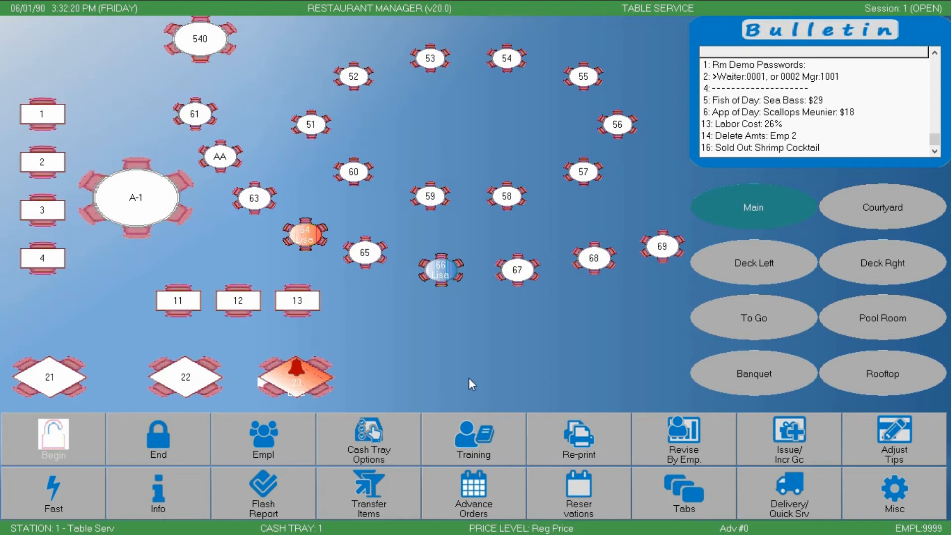
pyautogui.moveTo(410, 317)
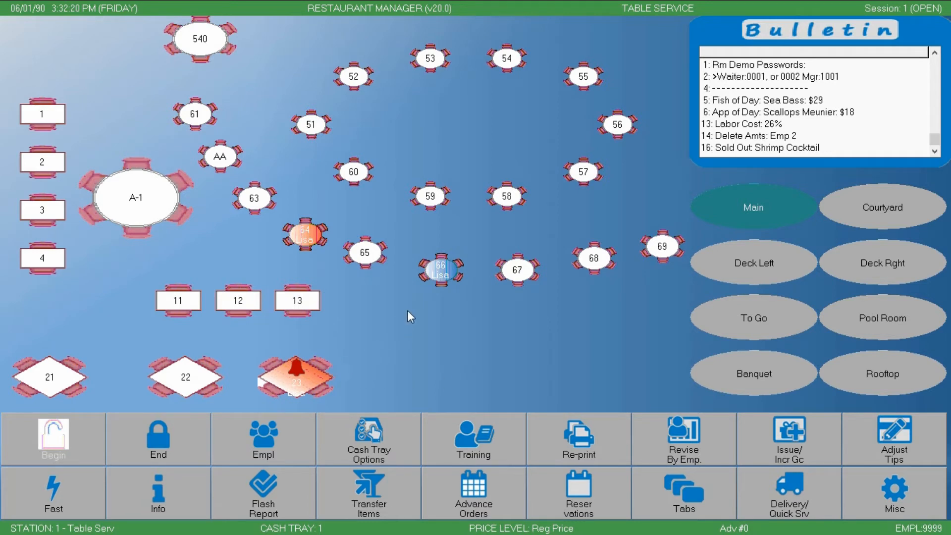
pyautogui.moveTo(362, 299)
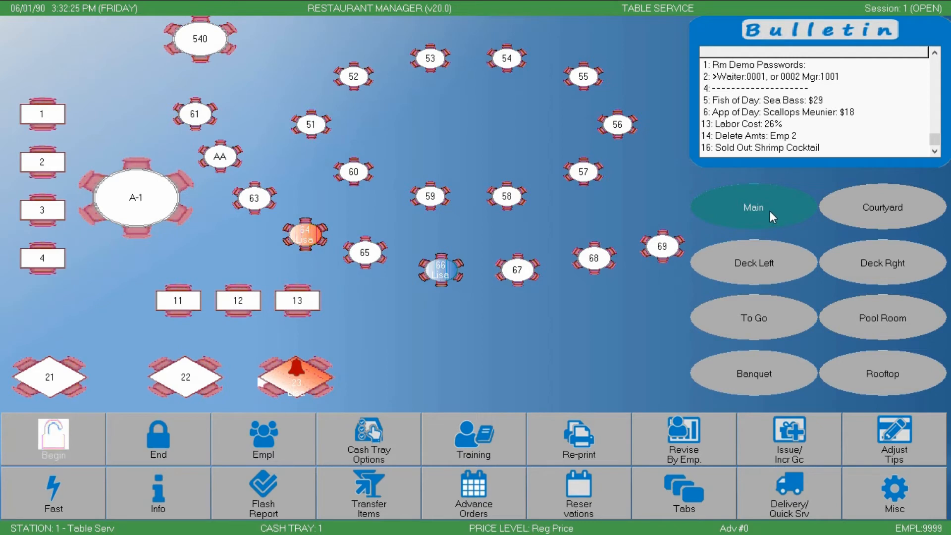
pyautogui.moveTo(782, 334)
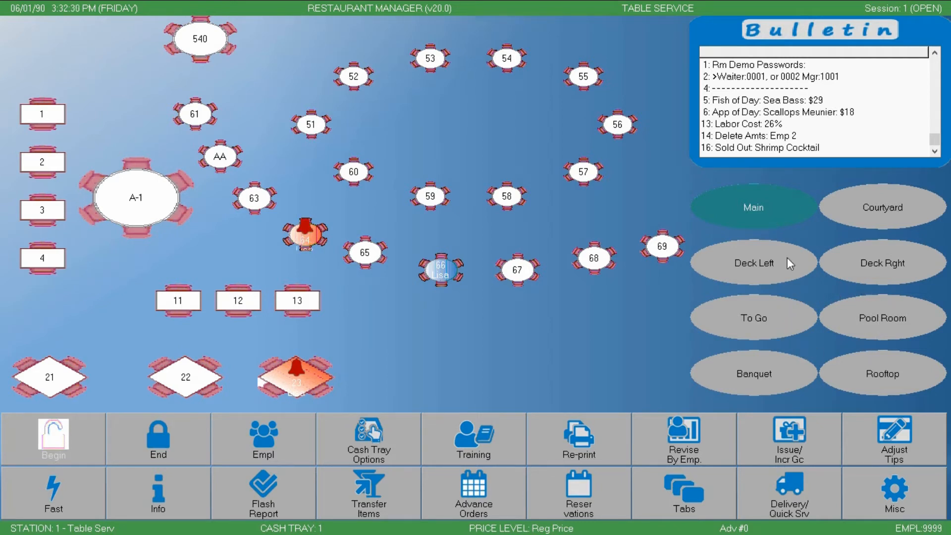
pyautogui.click(752, 262)
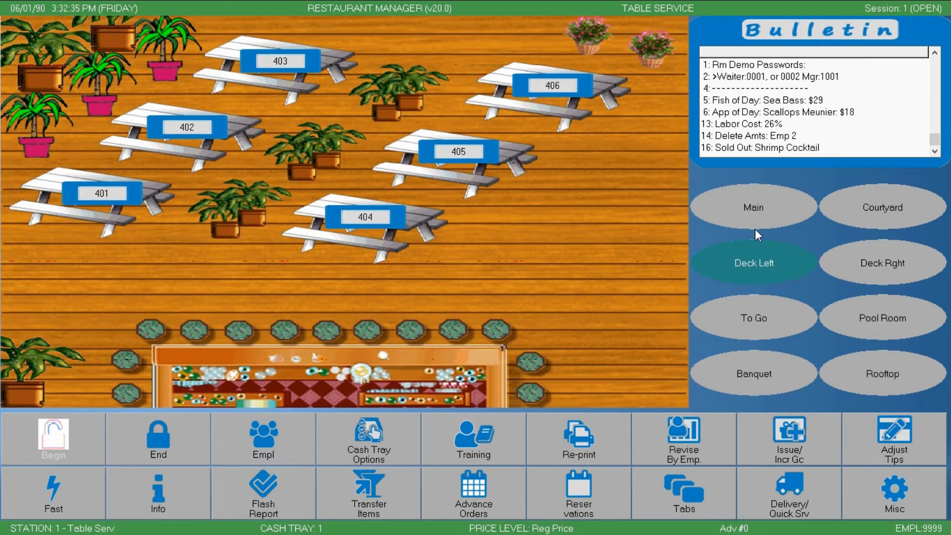
pyautogui.click(752, 207)
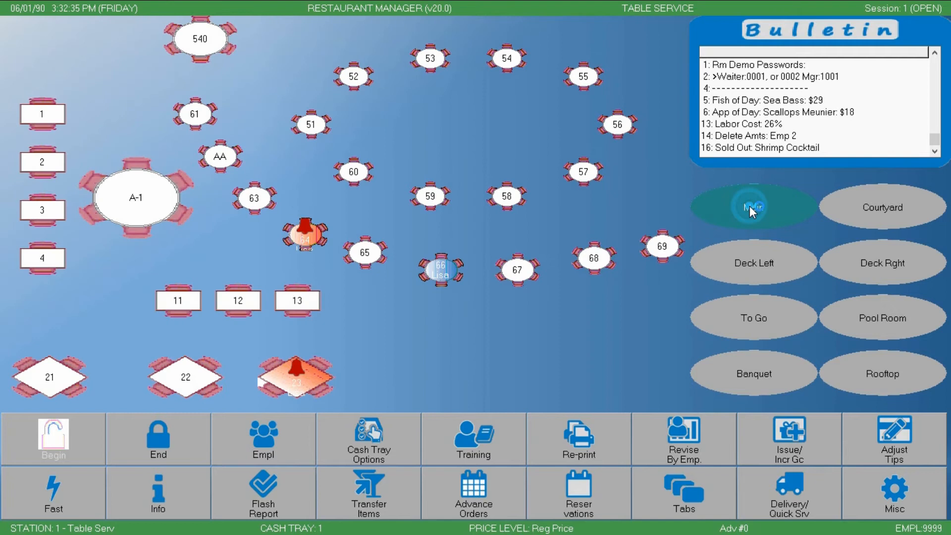
pyautogui.moveTo(523, 314)
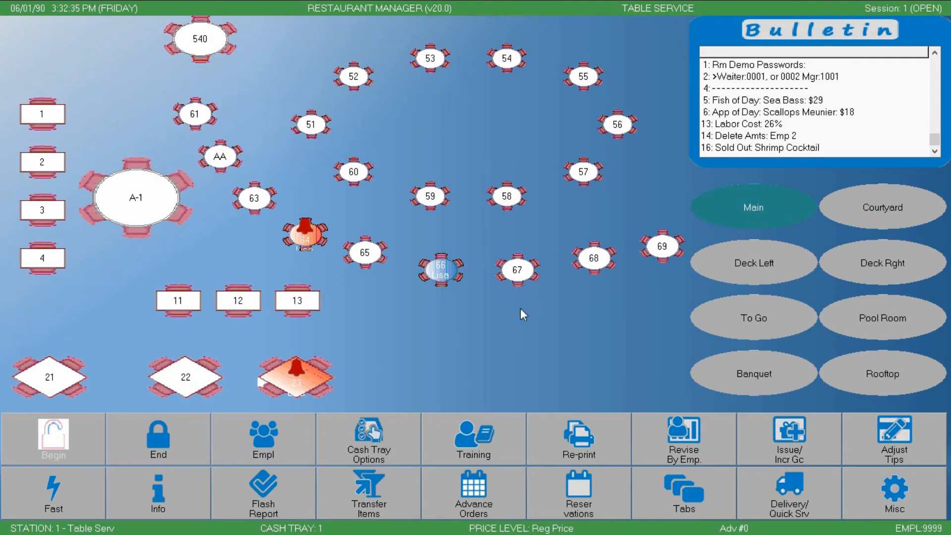
pyautogui.moveTo(517, 329)
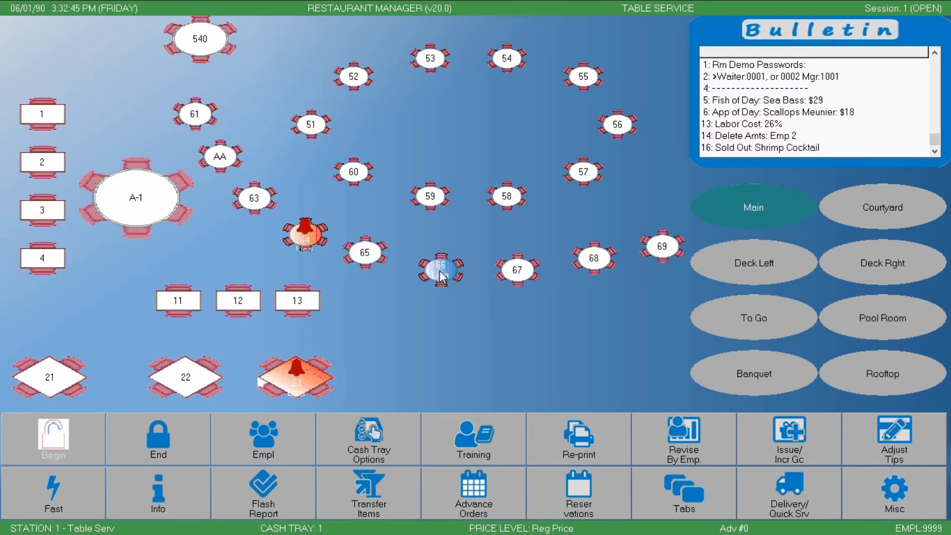
pyautogui.moveTo(381, 291)
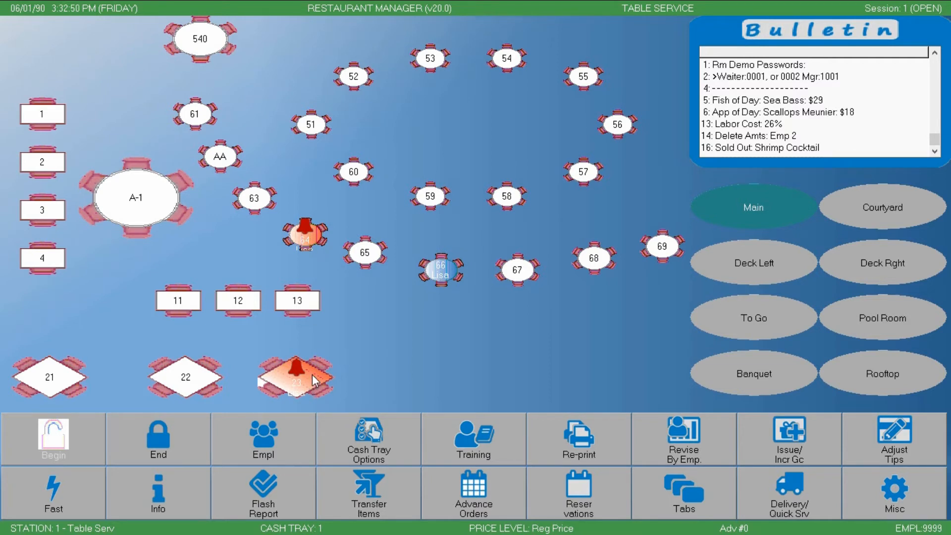
pyautogui.moveTo(303, 380)
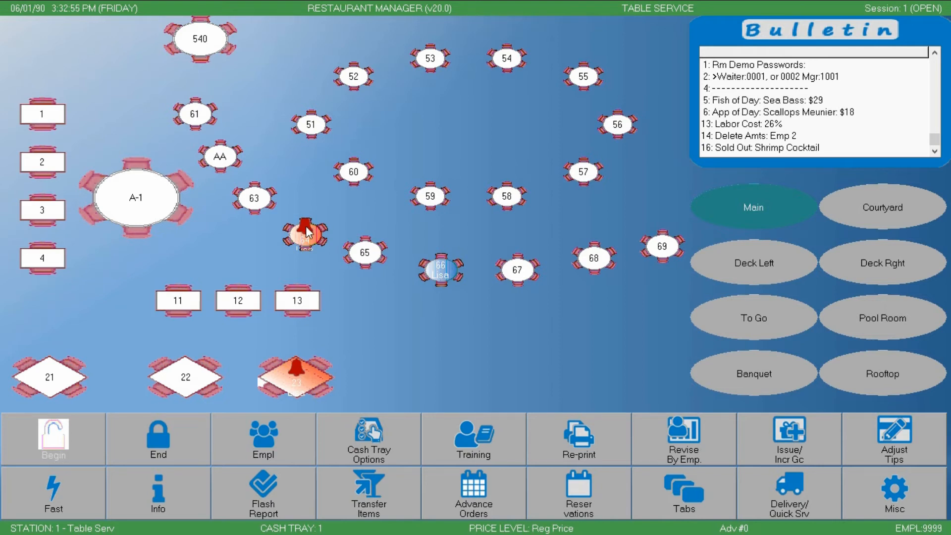
pyautogui.moveTo(303, 375)
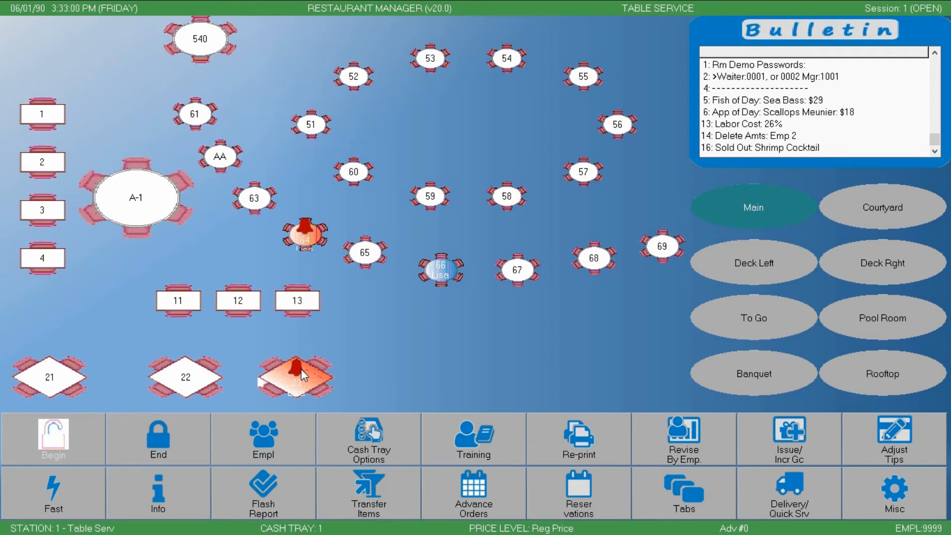
pyautogui.moveTo(314, 374)
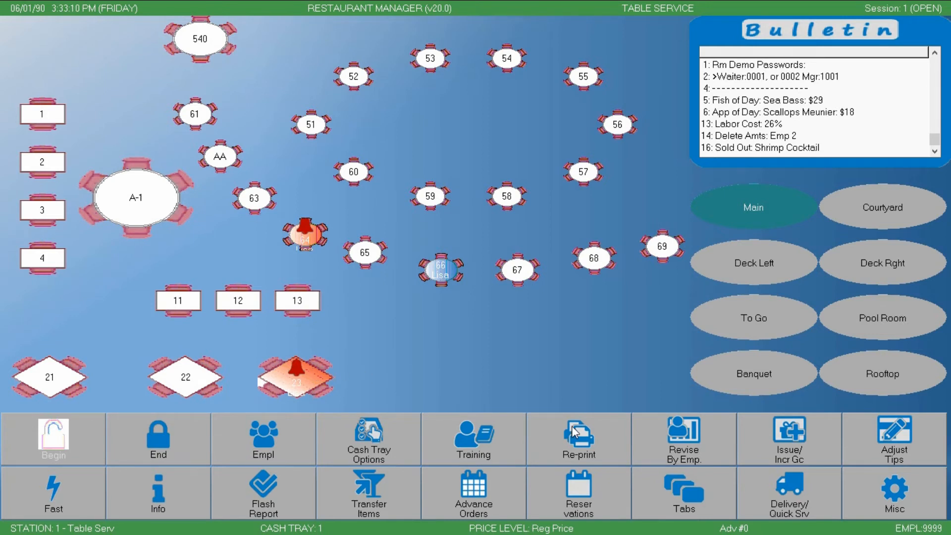
pyautogui.moveTo(578, 437)
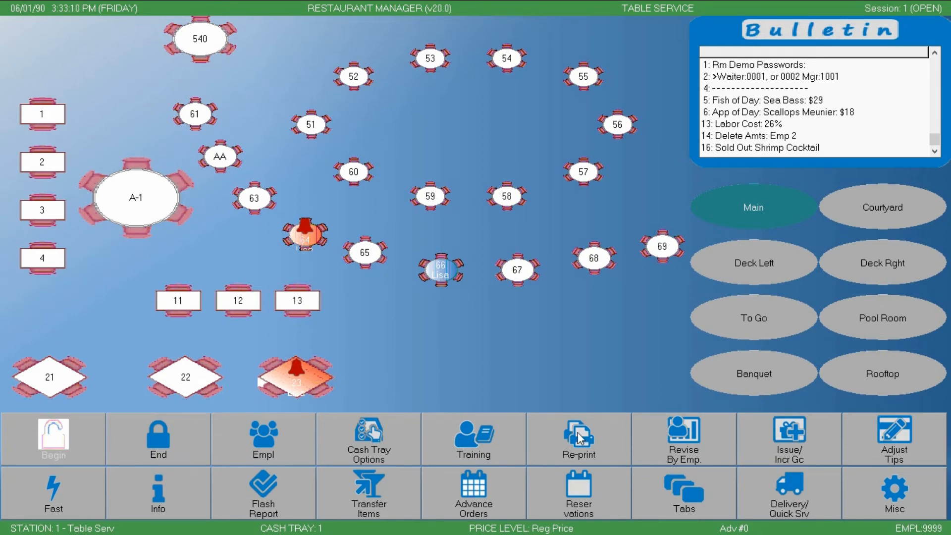
pyautogui.moveTo(682, 445)
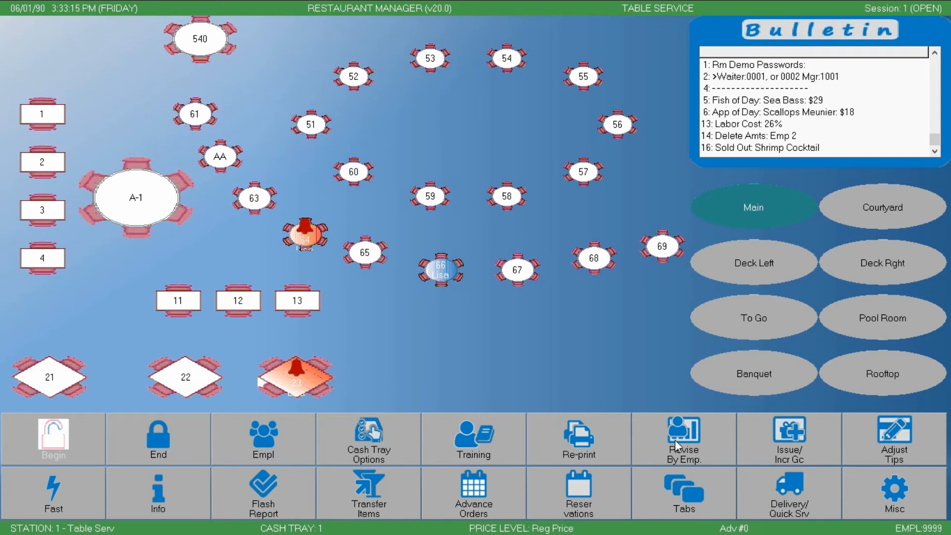
pyautogui.moveTo(704, 448)
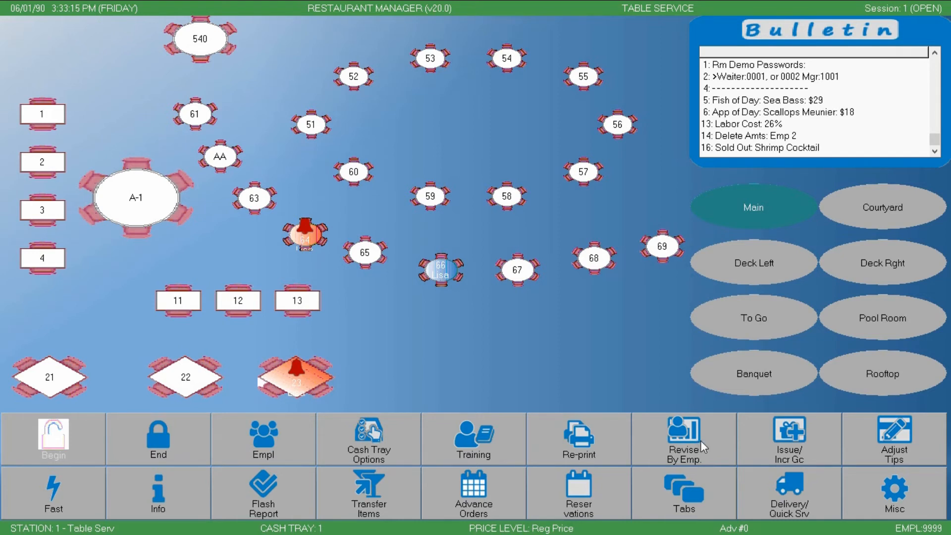
pyautogui.moveTo(723, 447)
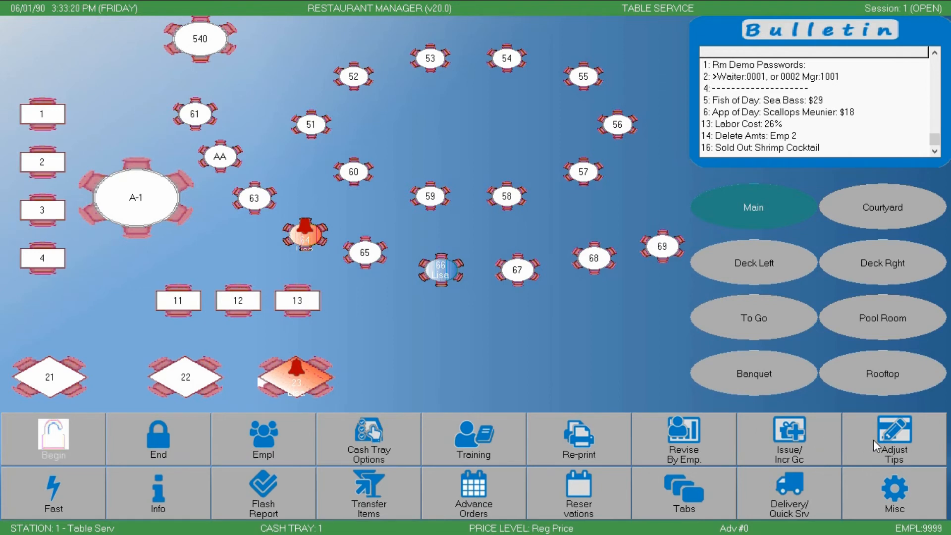
pyautogui.moveTo(830, 450)
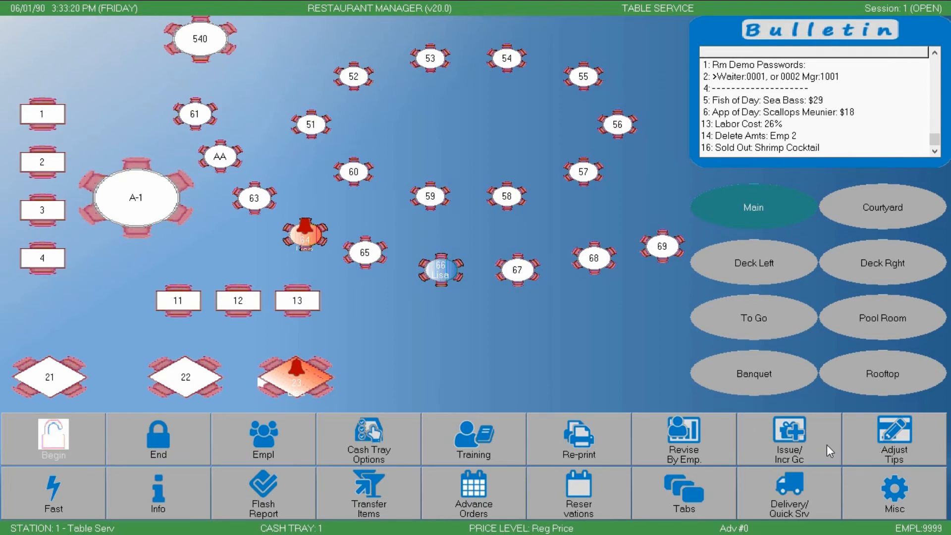
pyautogui.moveTo(134, 481)
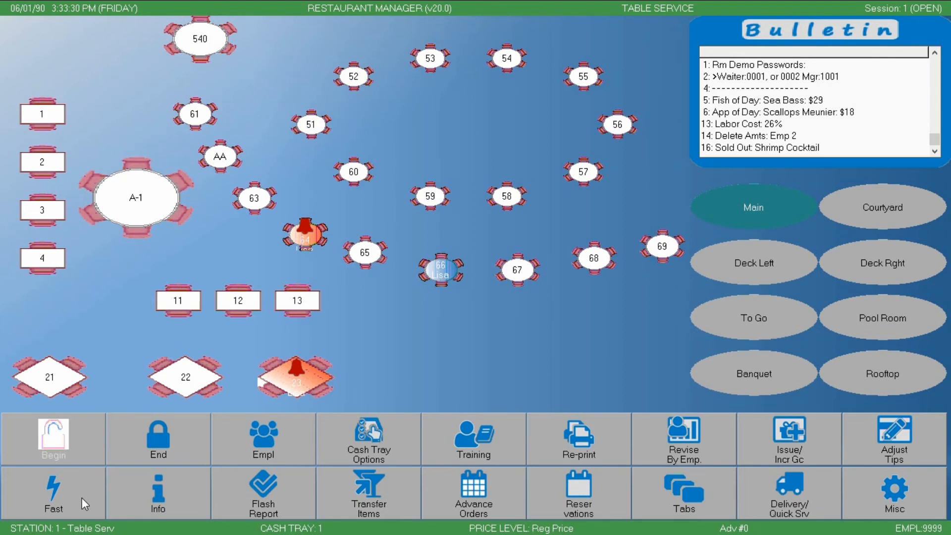
pyautogui.moveTo(150, 499)
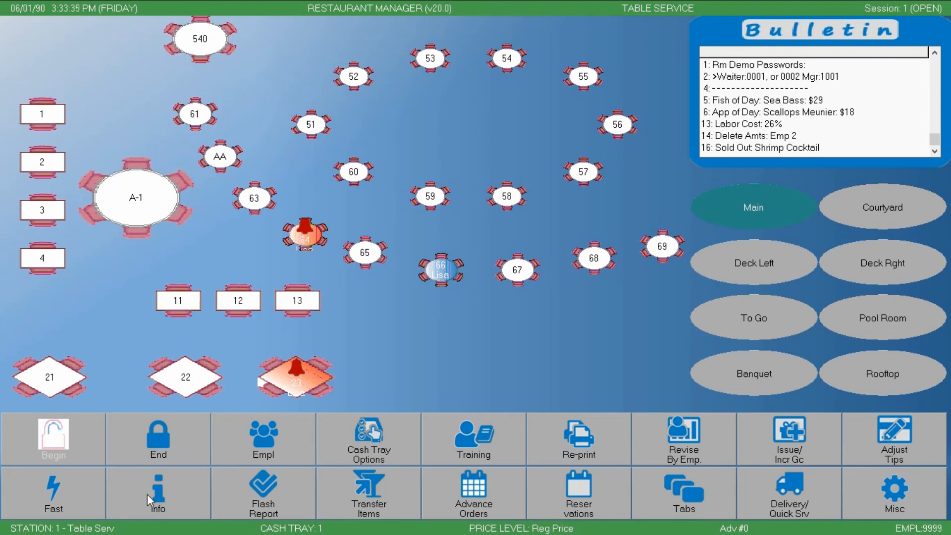
pyautogui.click(157, 492)
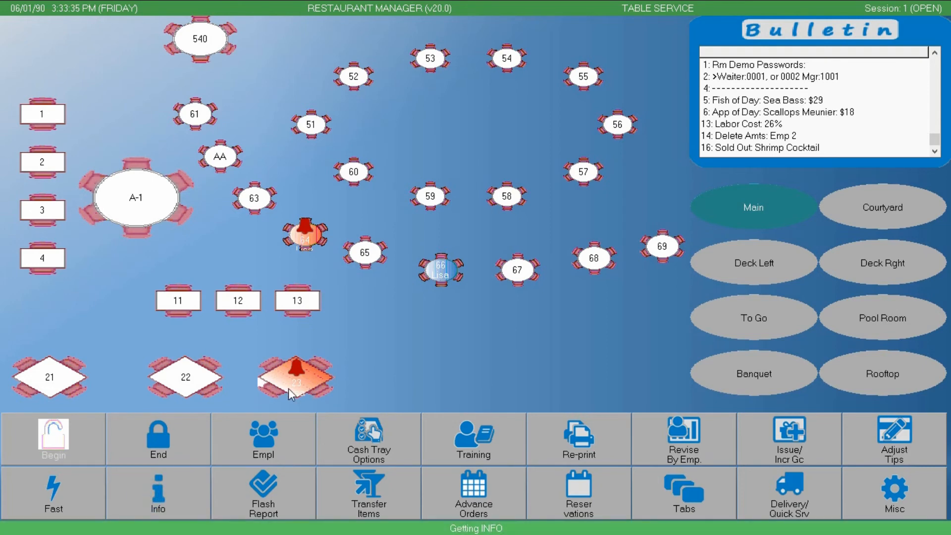
pyautogui.click(295, 376)
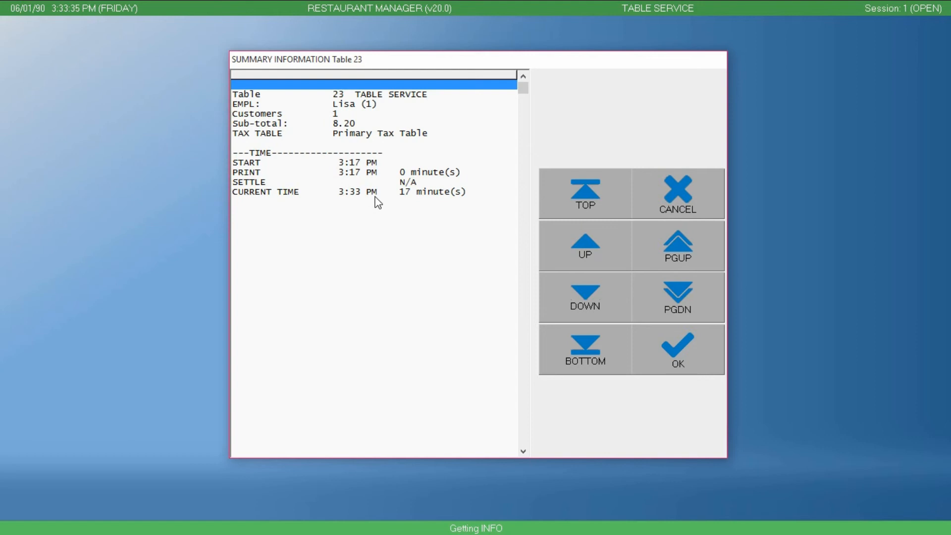
pyautogui.moveTo(396, 204)
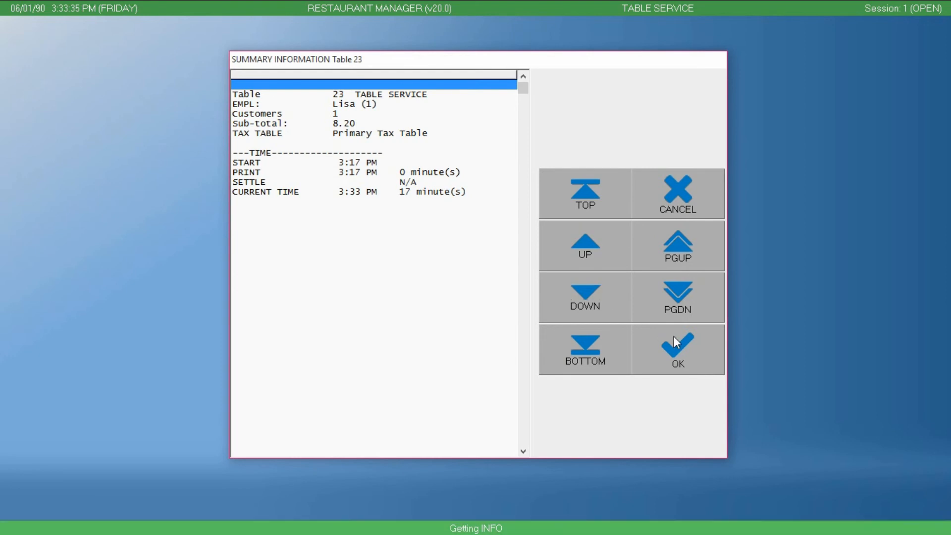
pyautogui.click(677, 349)
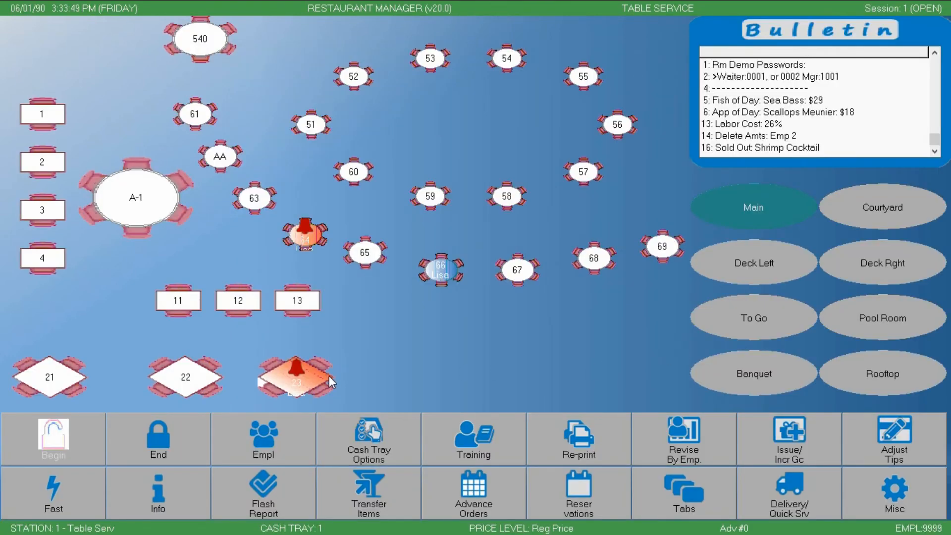
pyautogui.moveTo(264, 503)
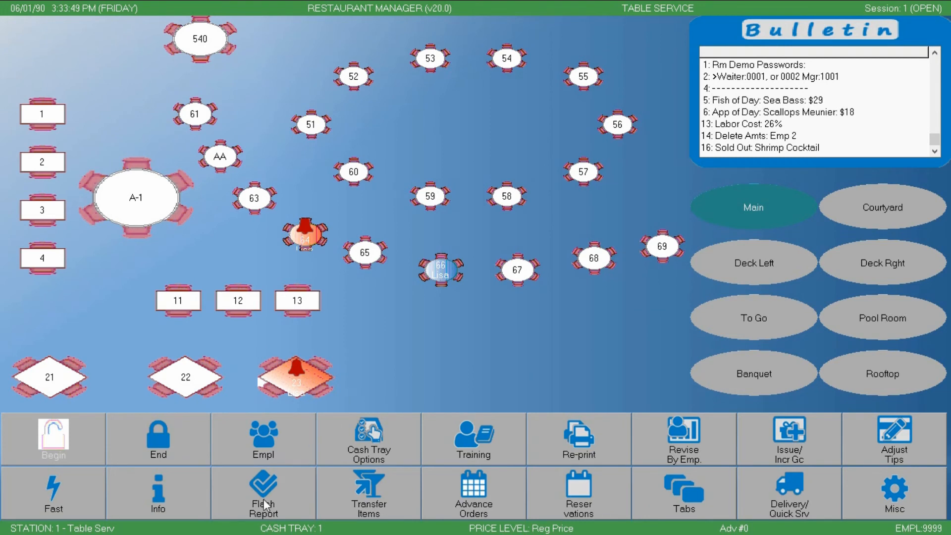
pyautogui.click(263, 491)
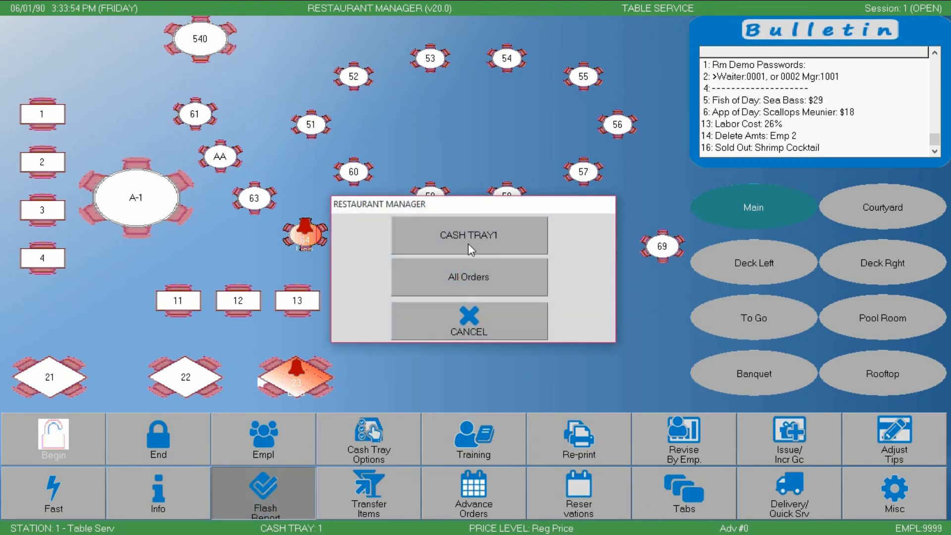
pyautogui.click(469, 277)
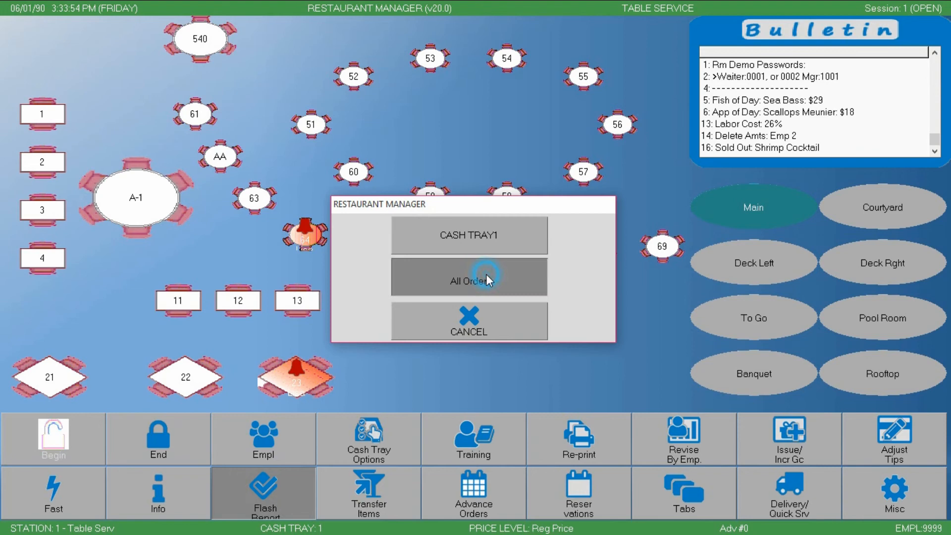
pyautogui.click(469, 276)
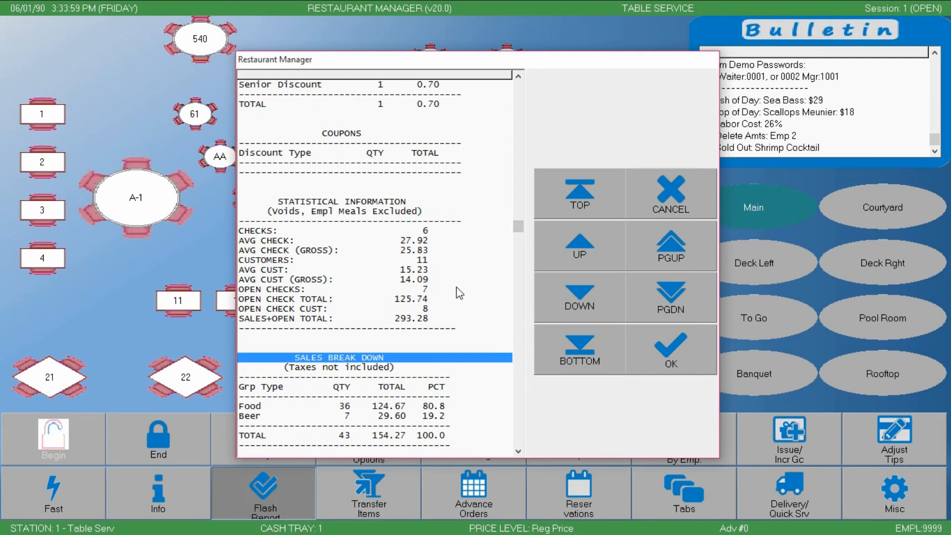
pyautogui.moveTo(434, 277)
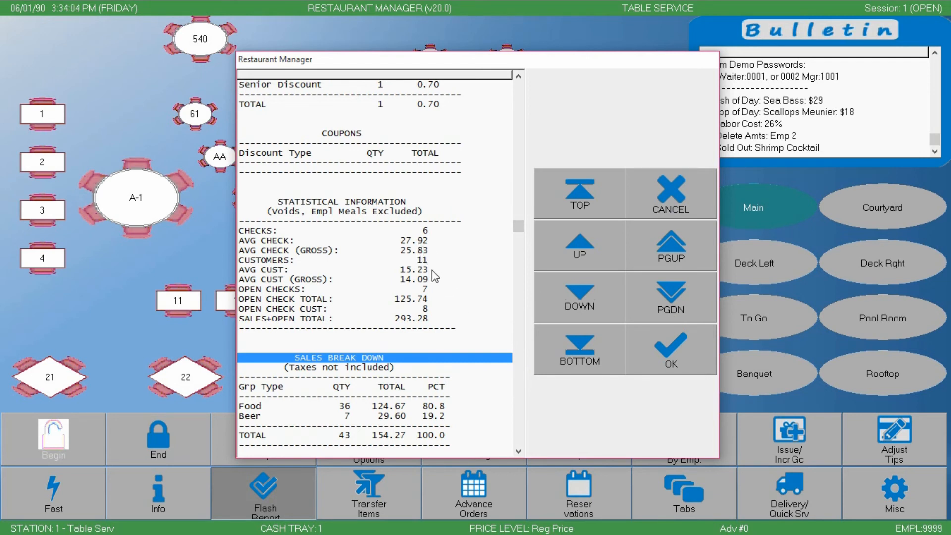
pyautogui.moveTo(628, 343)
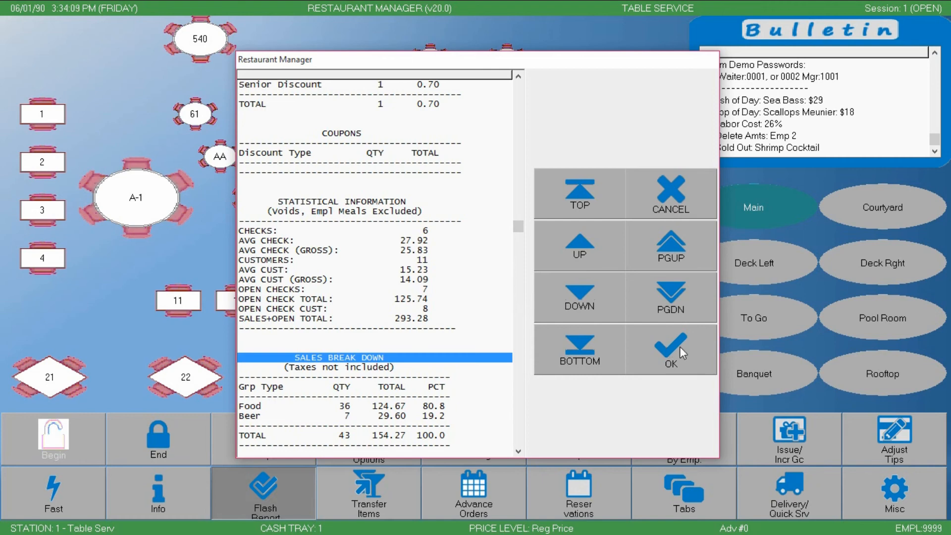
pyautogui.click(670, 340)
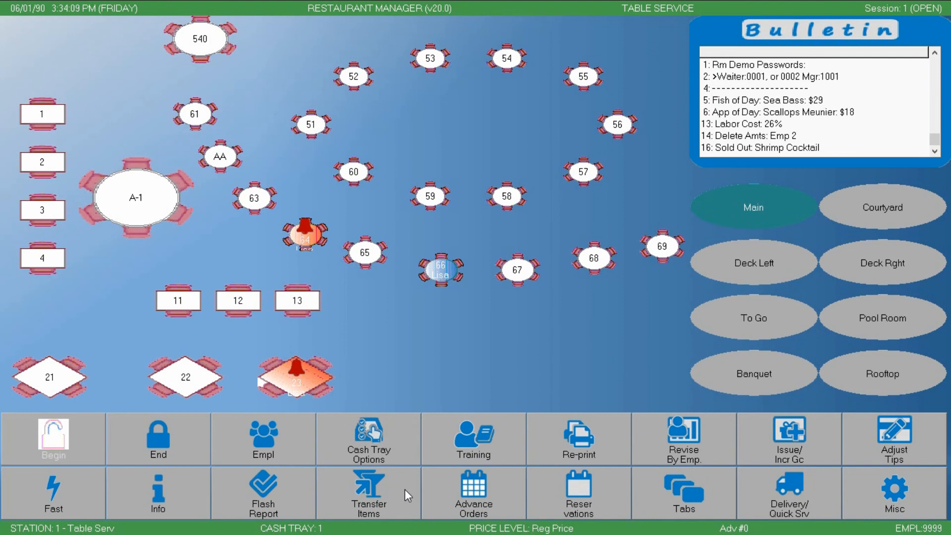
pyautogui.moveTo(488, 496)
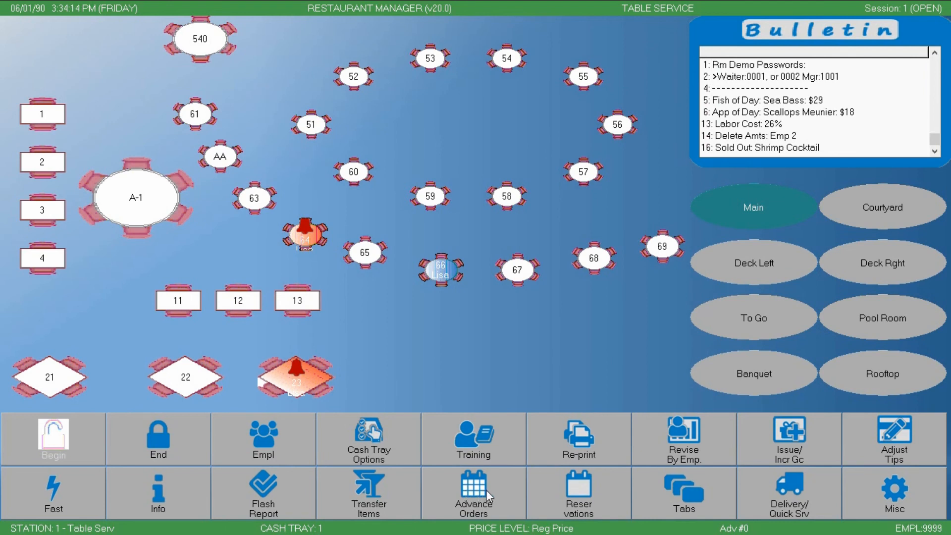
pyautogui.moveTo(576, 492)
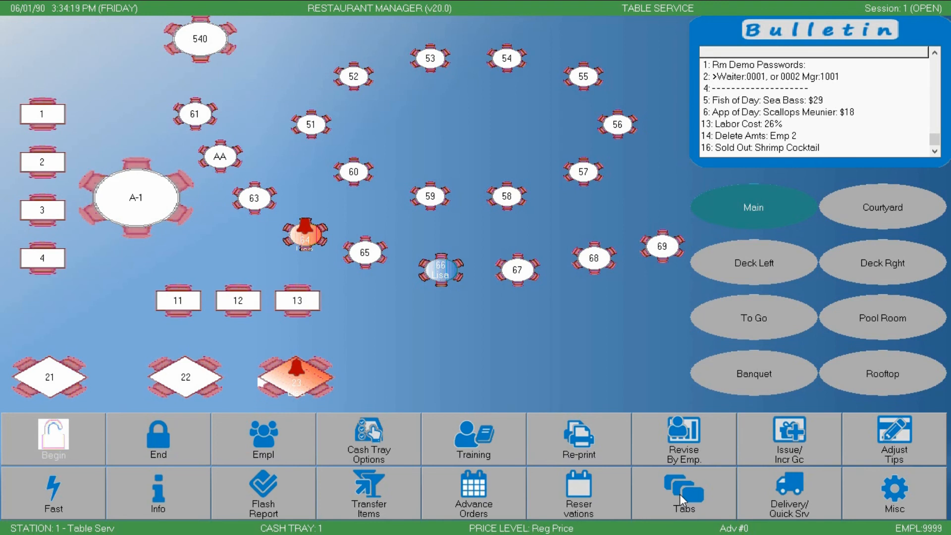
# Show the All Tabs screen listing Kelly, Joe and Barry under Lisa.
pyautogui.click(682, 491)
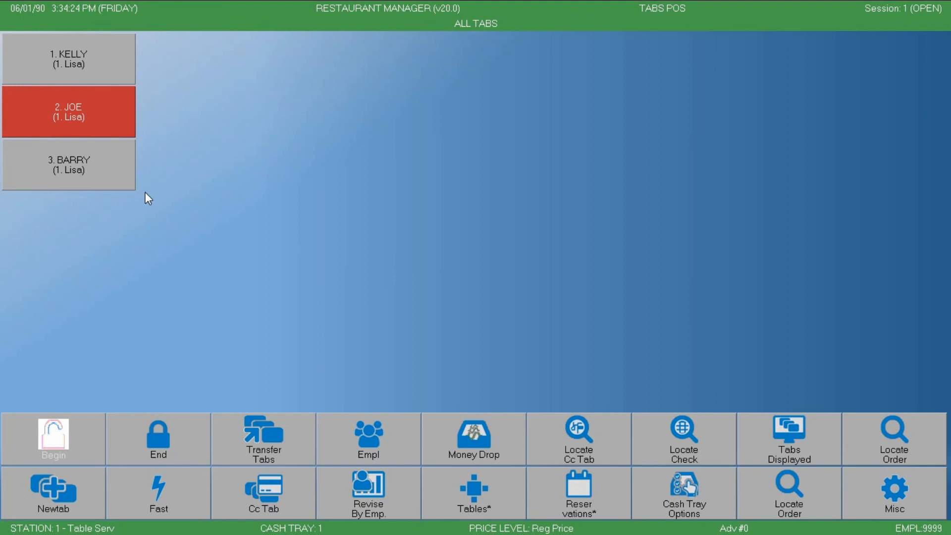
pyautogui.moveTo(103, 120)
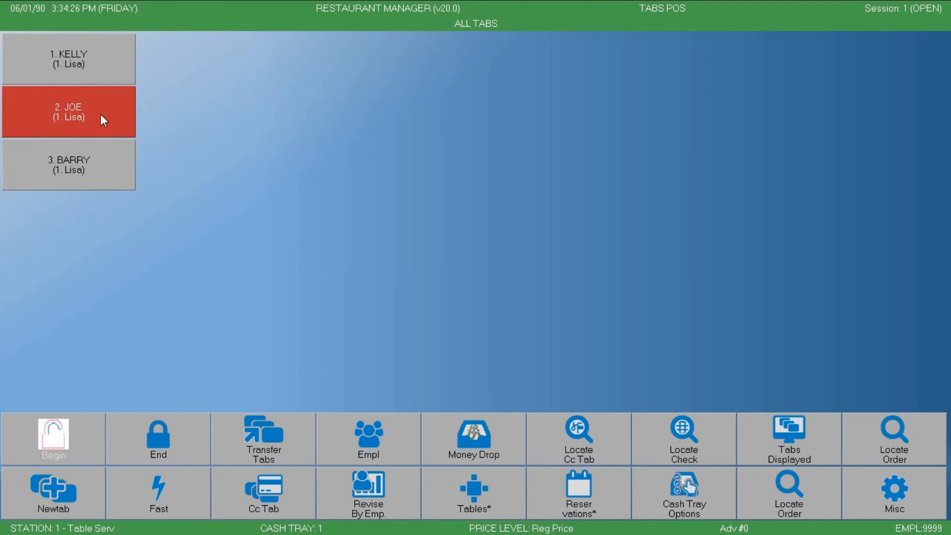
pyautogui.moveTo(123, 155)
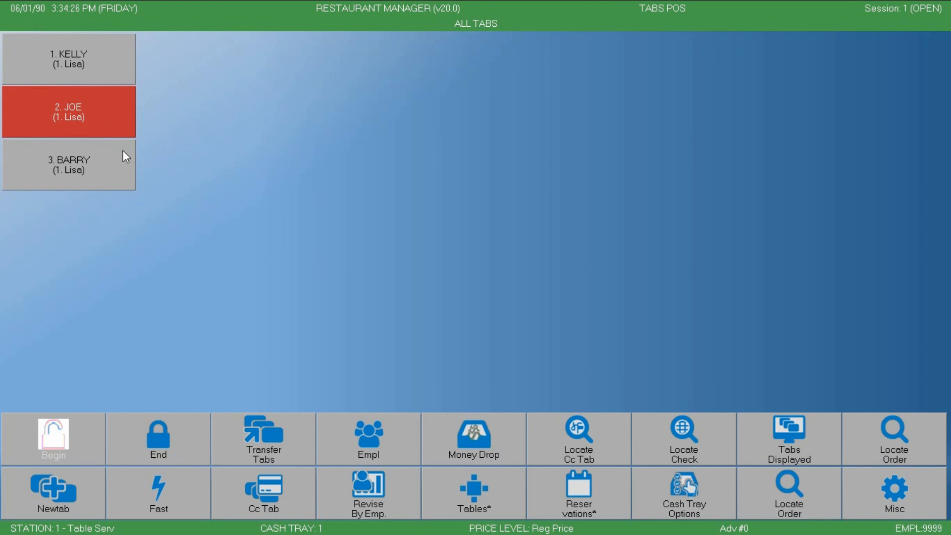
pyautogui.moveTo(135, 156)
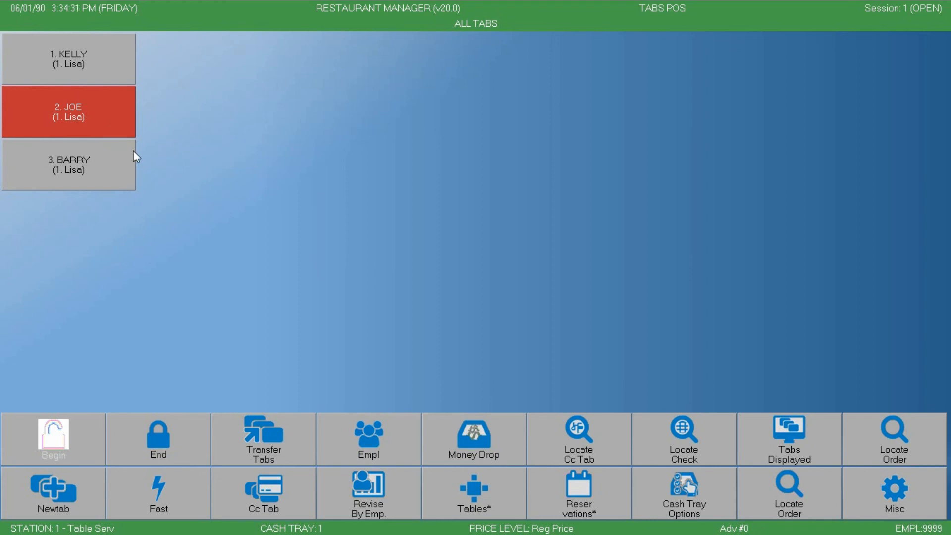
pyautogui.moveTo(177, 306)
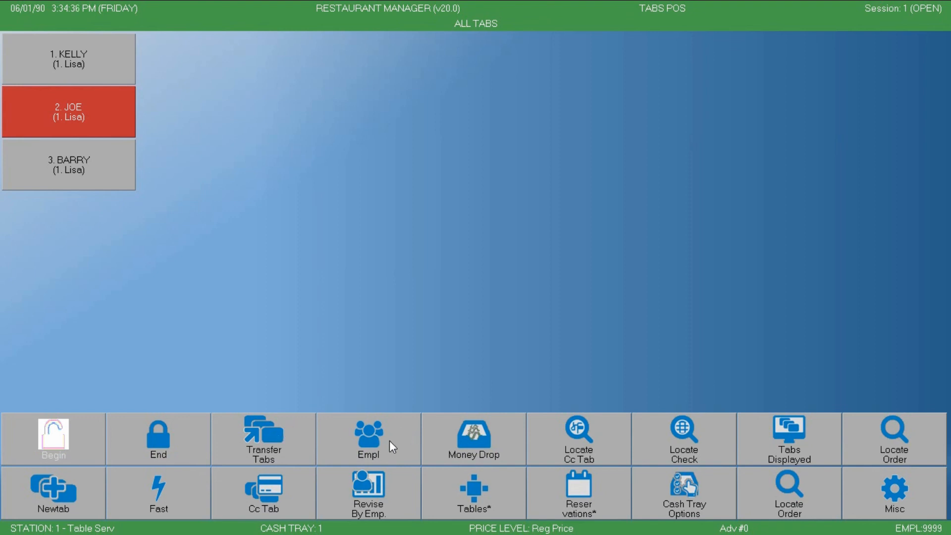
pyautogui.moveTo(345, 455)
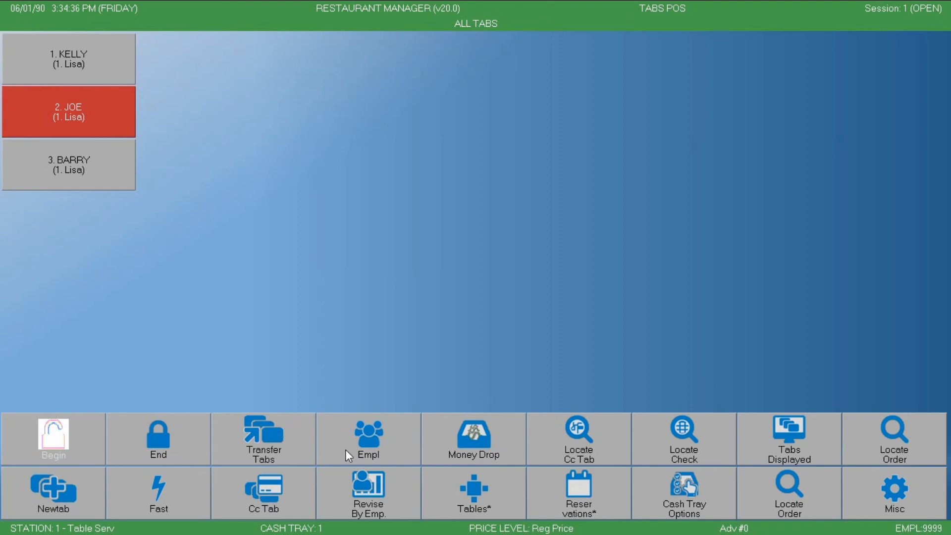
pyautogui.moveTo(539, 466)
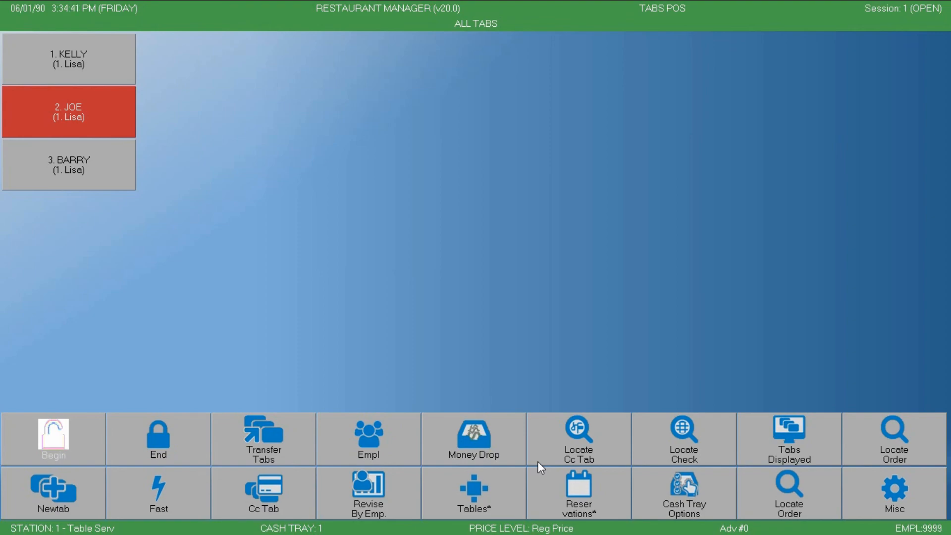